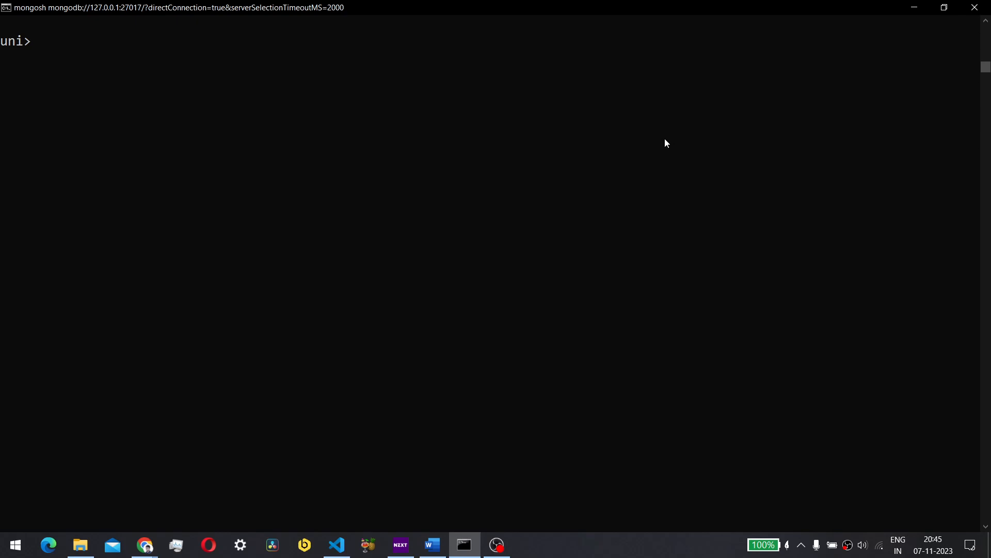
- List the uni database's collections: employee, students and teachers
text(show co)
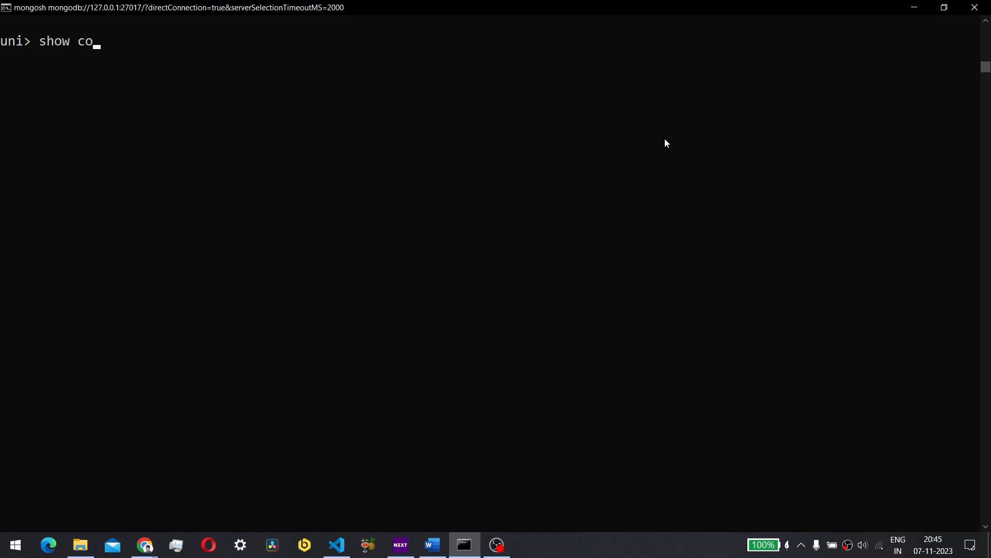
key(Return)
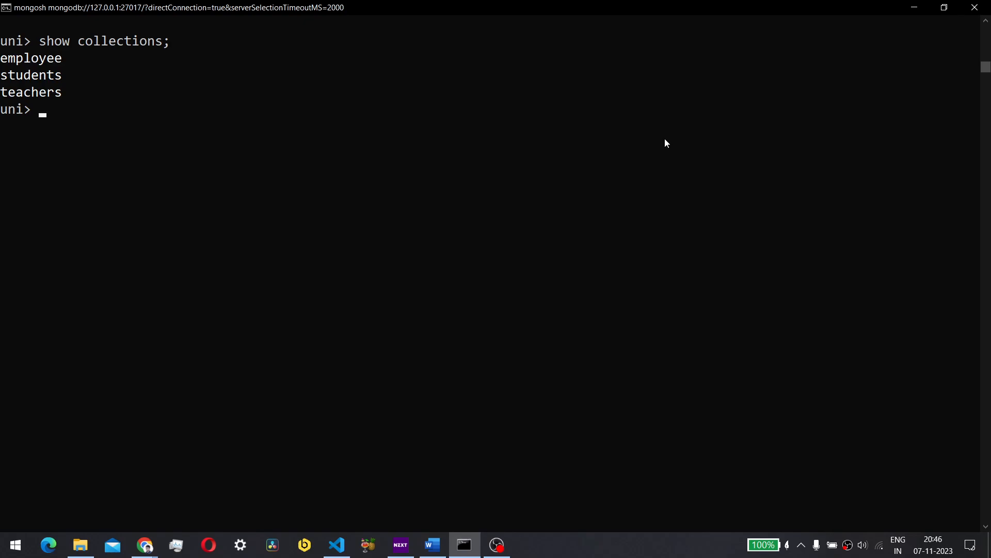
- Display all five employee documents with db.employee.find() and review them
text(db.empl)
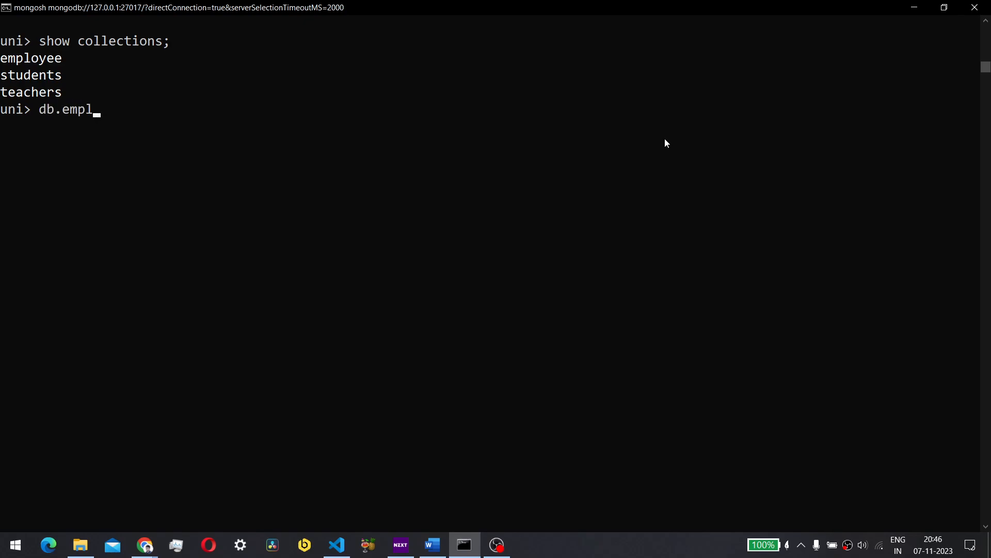
text(oyee.find)
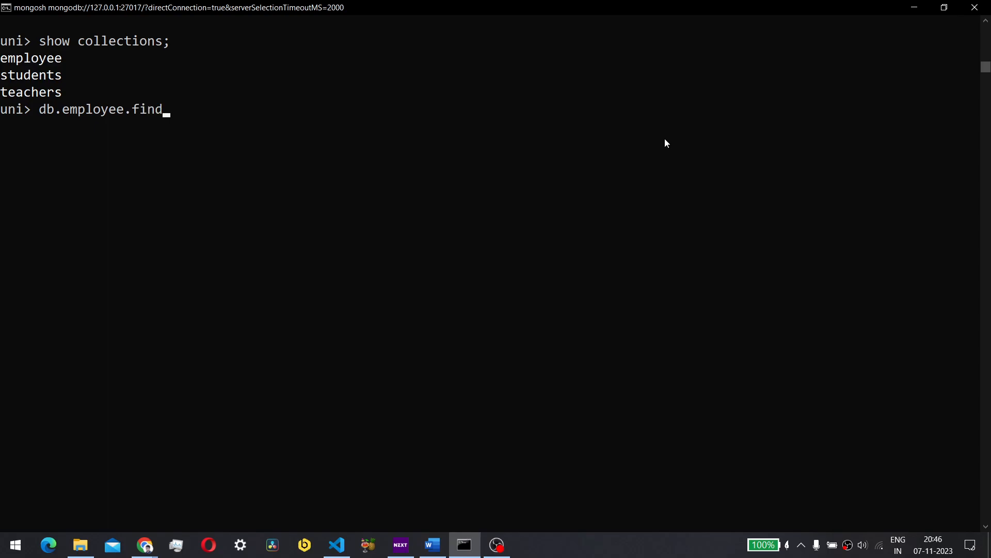
key(Return)
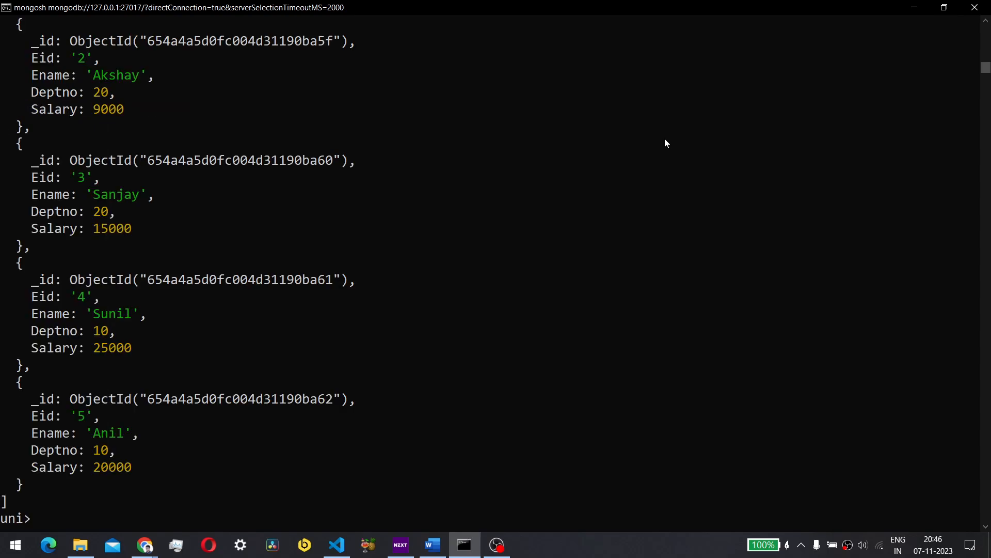
scroll(up, 3)
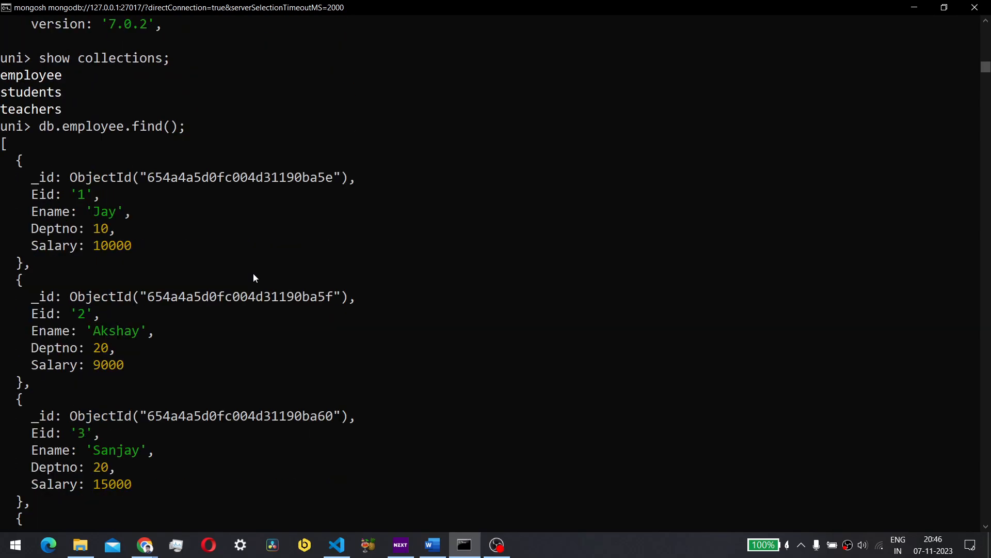
mouse_move(97, 312)
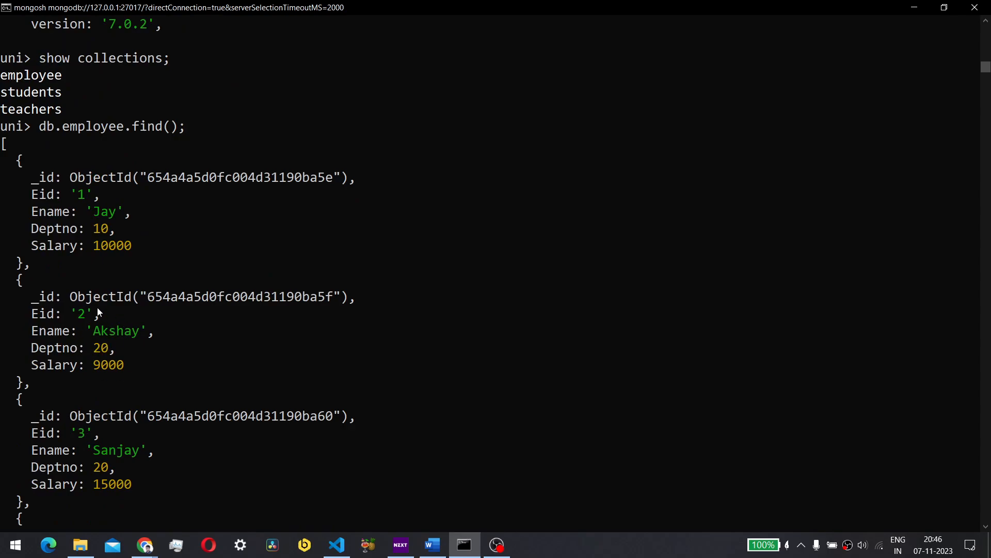
mouse_move(104, 220)
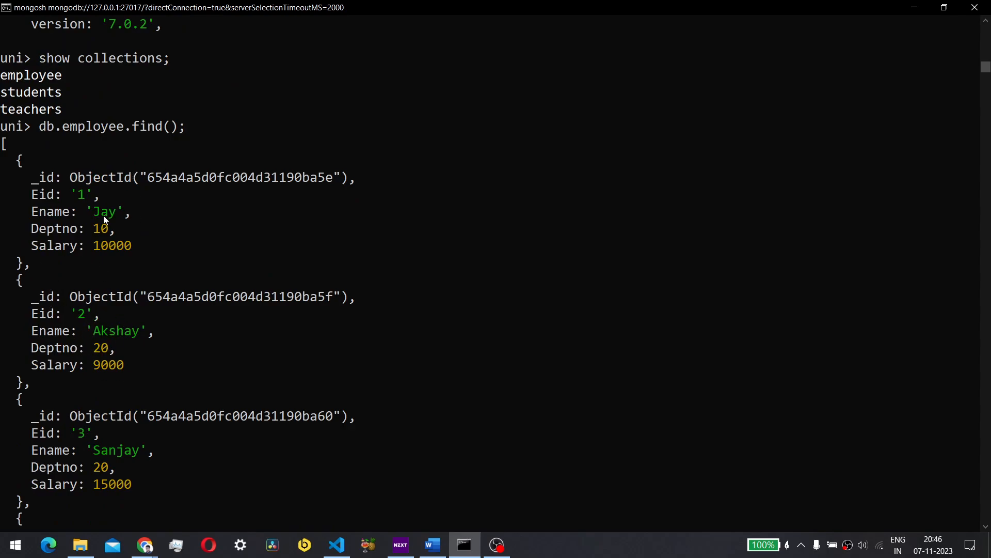
mouse_move(194, 247)
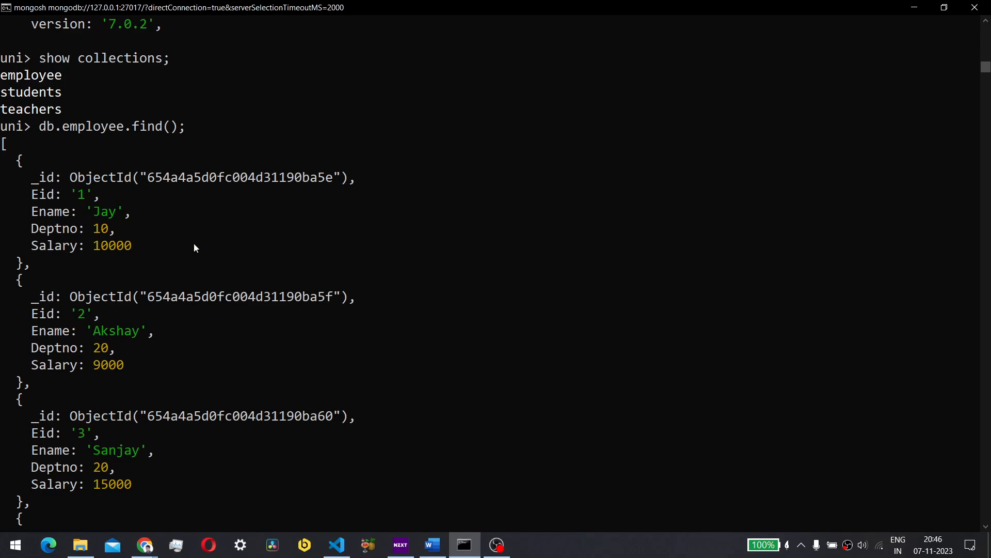
mouse_move(160, 257)
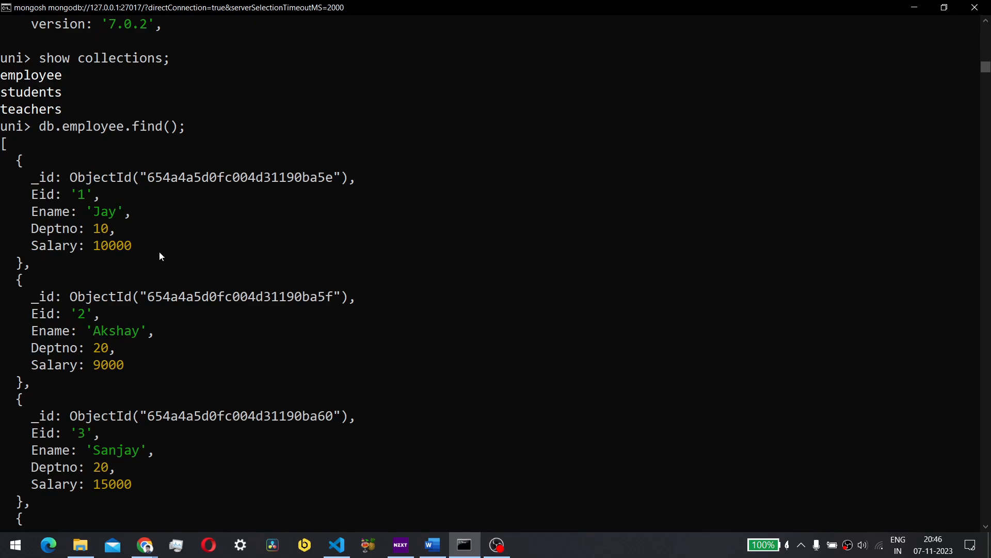
scroll(down, 3)
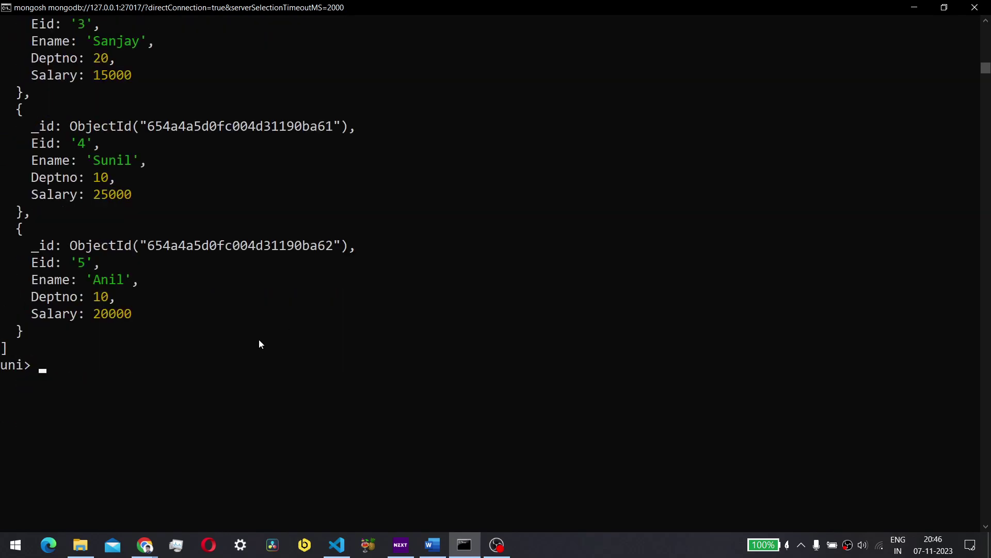
scroll(up, 3)
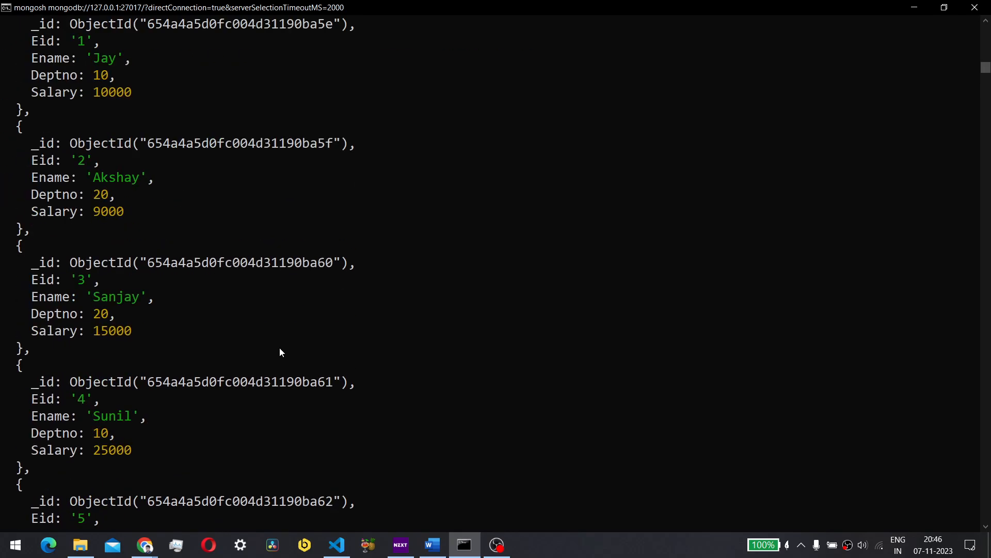
scroll(down, 3)
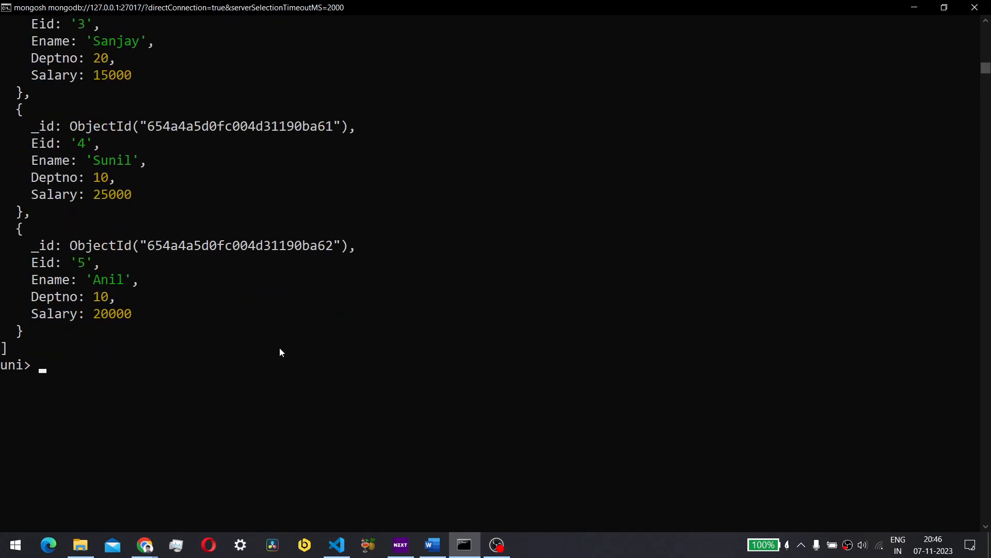
text(db.employee.find();)
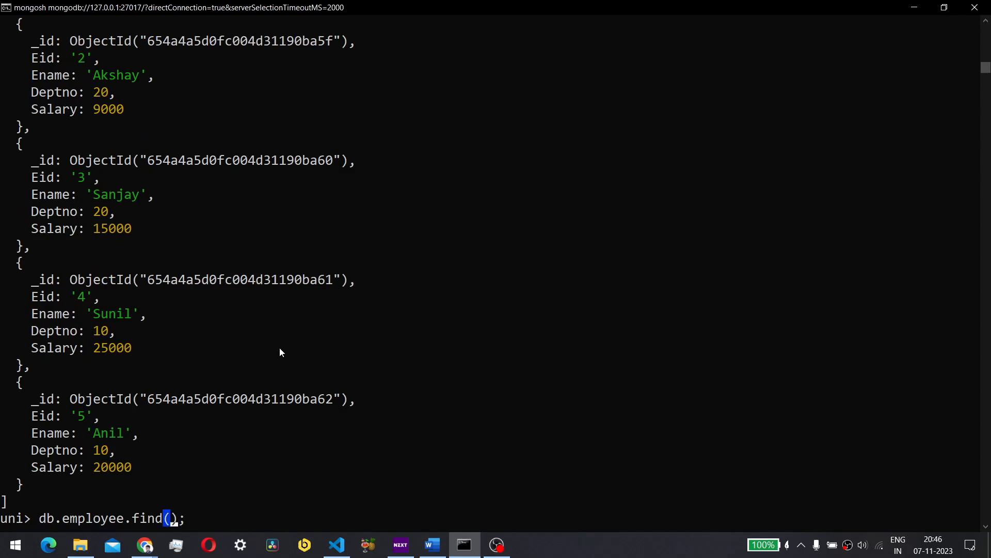
- Run an executionStats explain for the employee query filtering Salary 9000
text({})
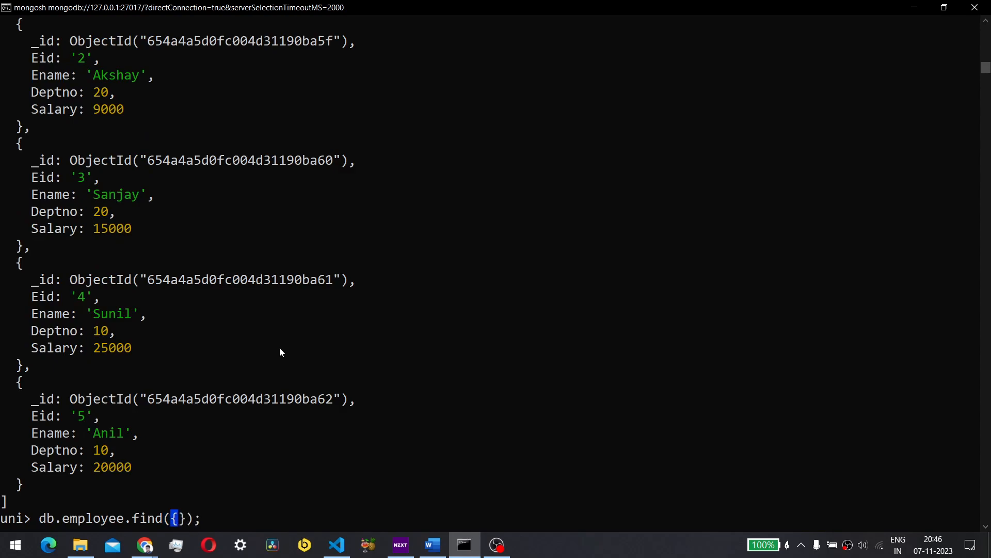
text(S)
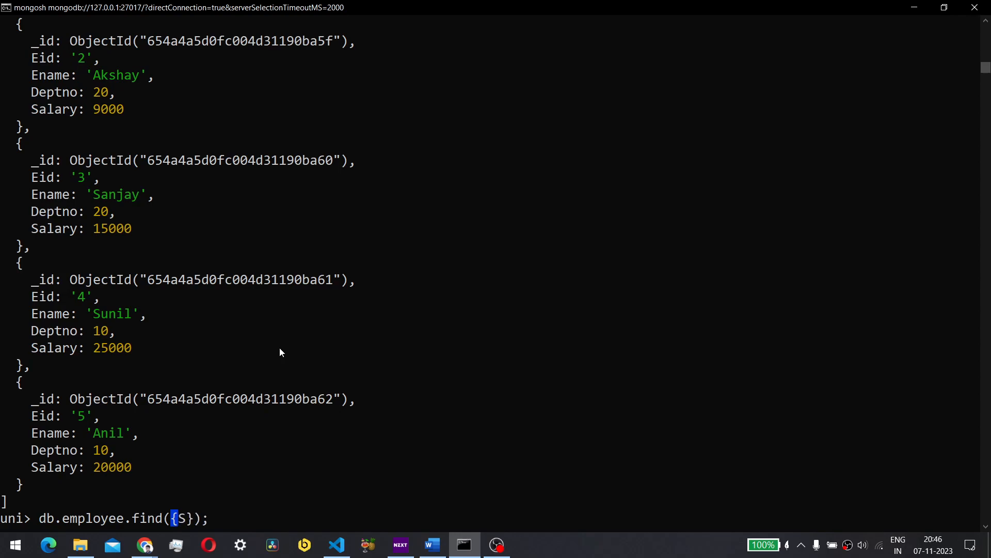
text(alary:)
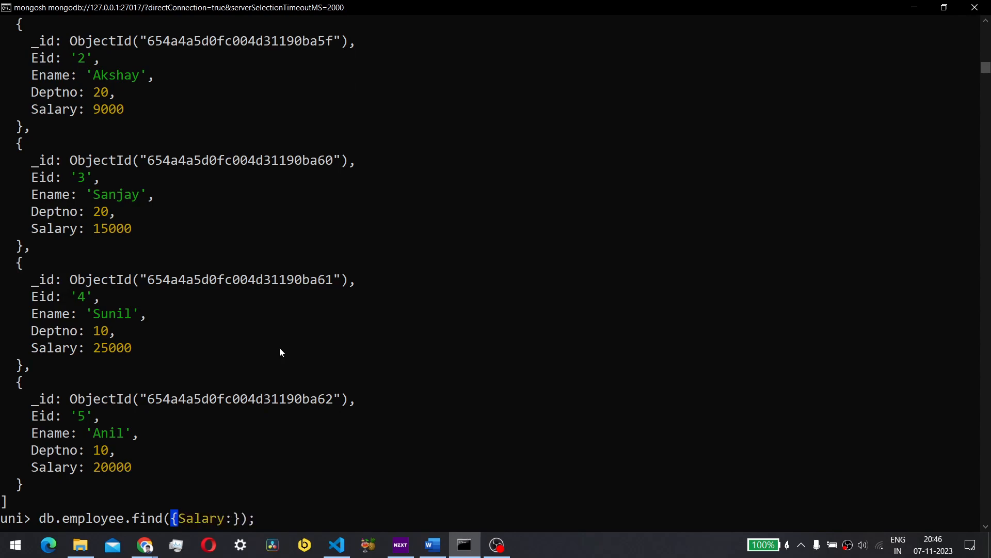
text(9000)
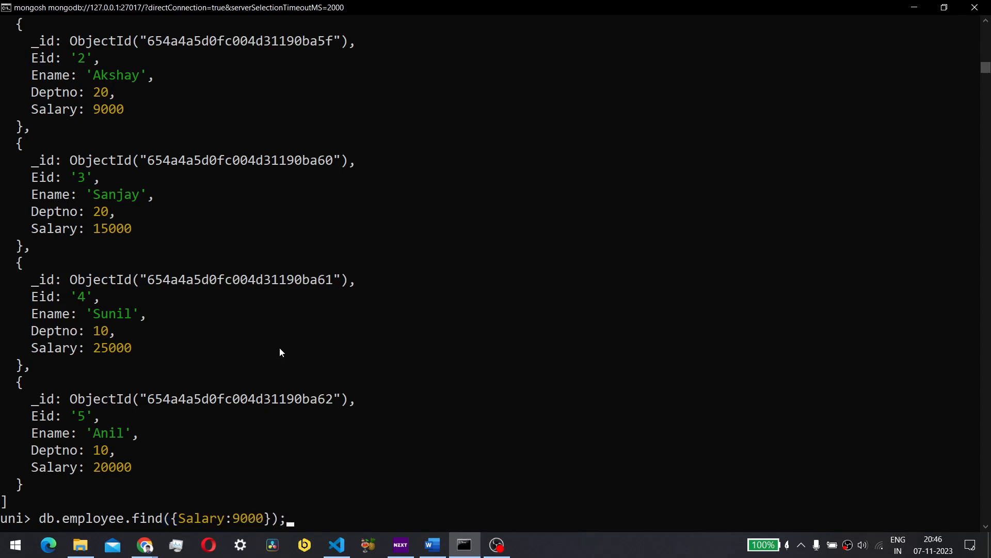
text(.ex)
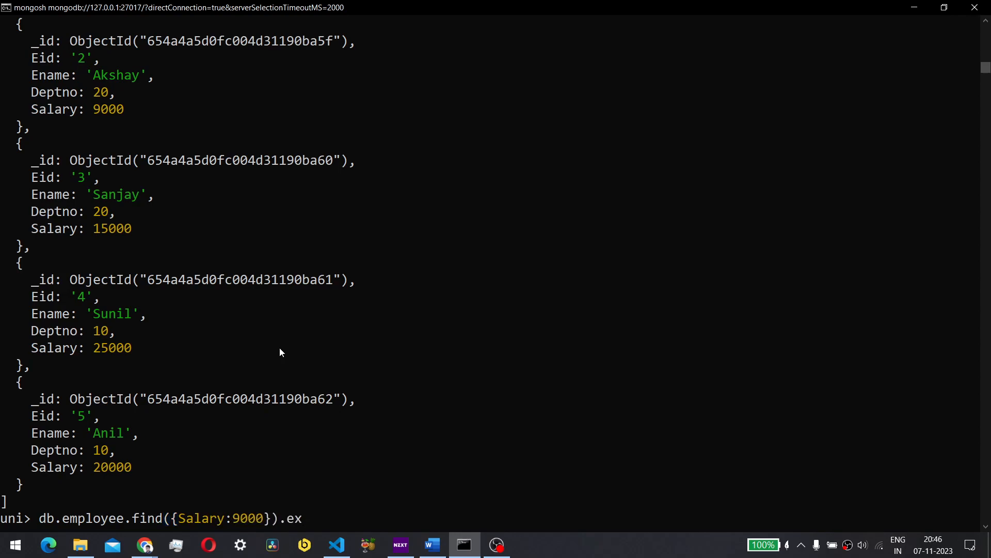
text(plain())
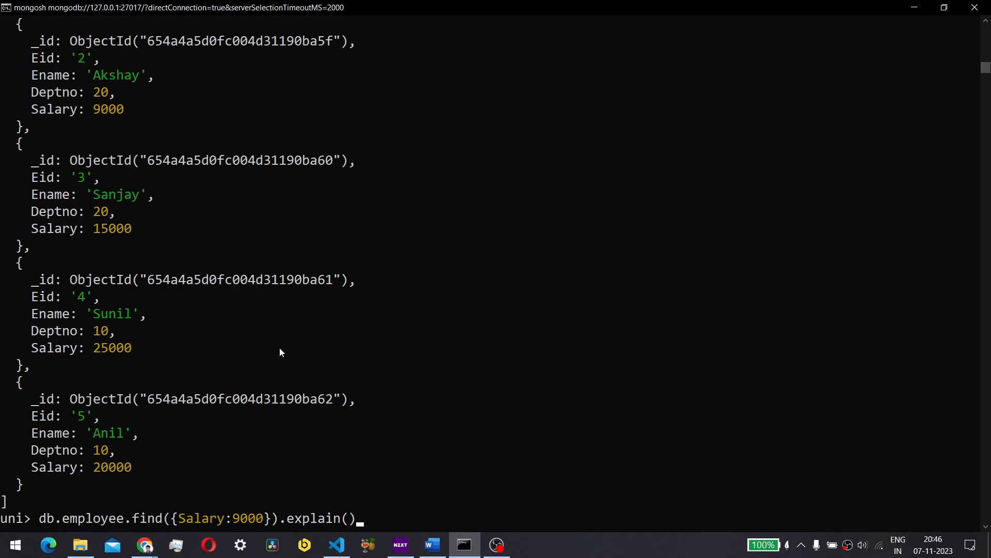
text("exe")
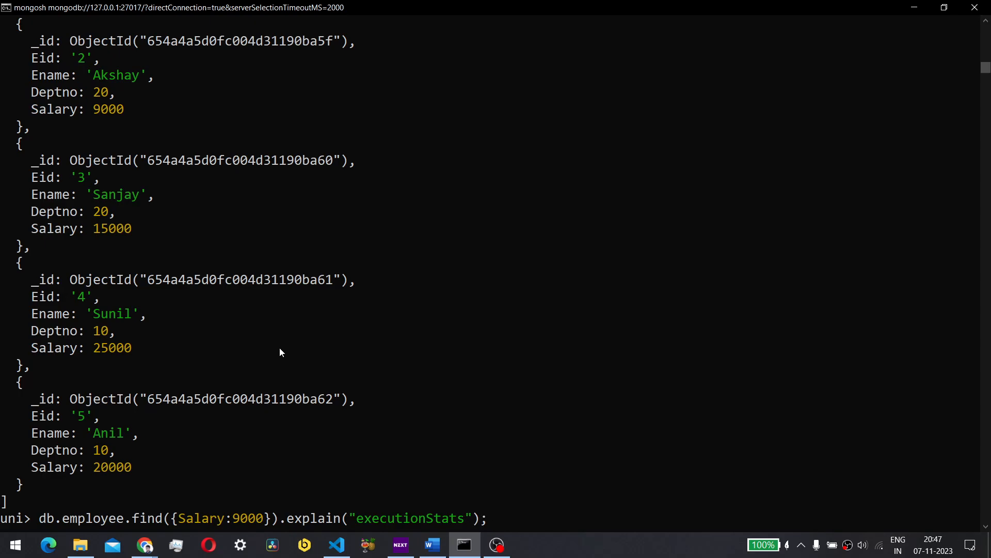
key(Return)
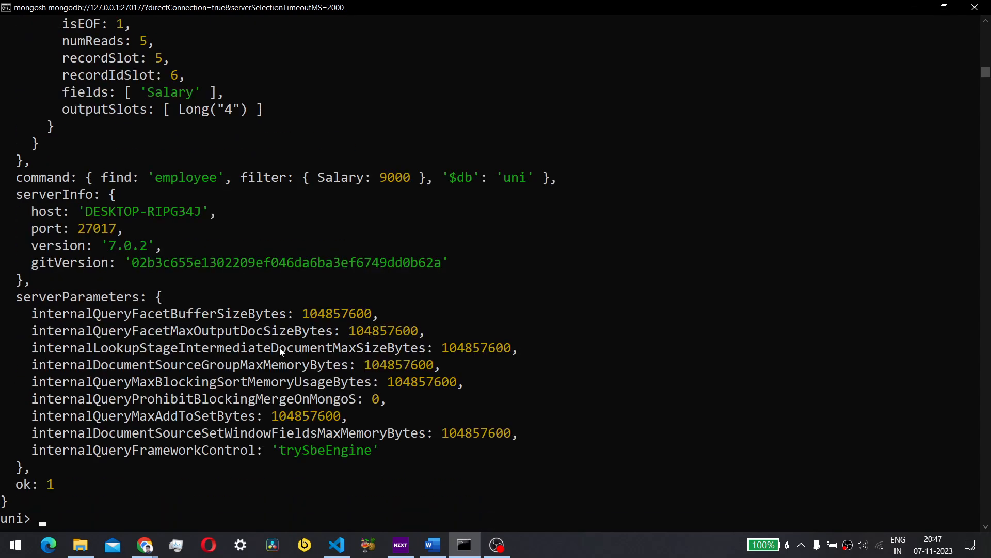
- Review the COLLSCAN plan examining all 5 documents to return 1 for Salary 9000
scroll(up, 3)
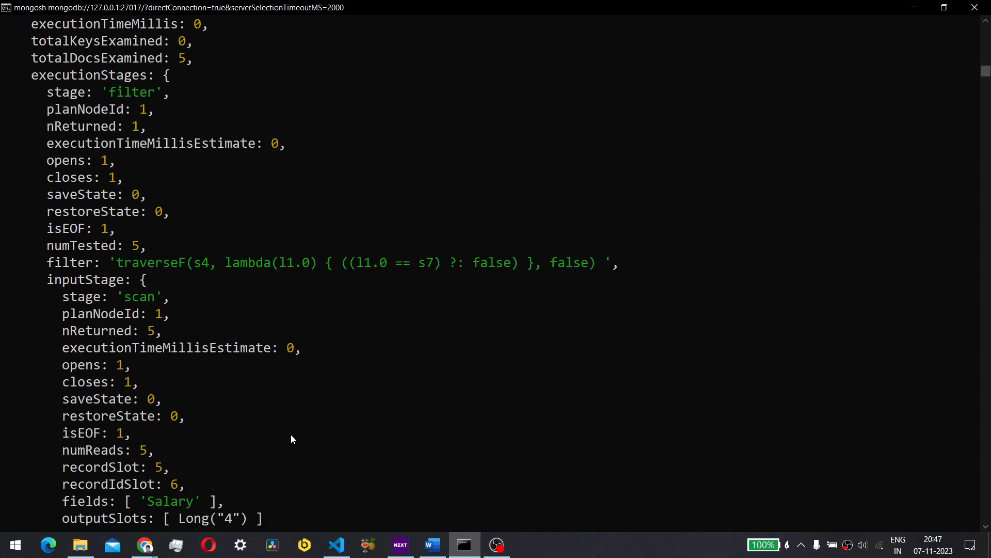
scroll(up, 3)
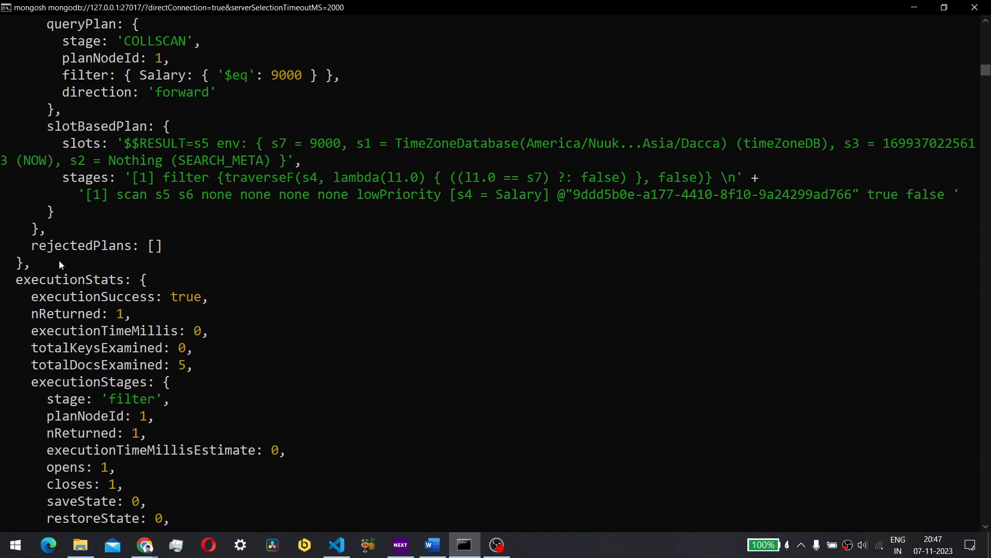
mouse_move(42, 322)
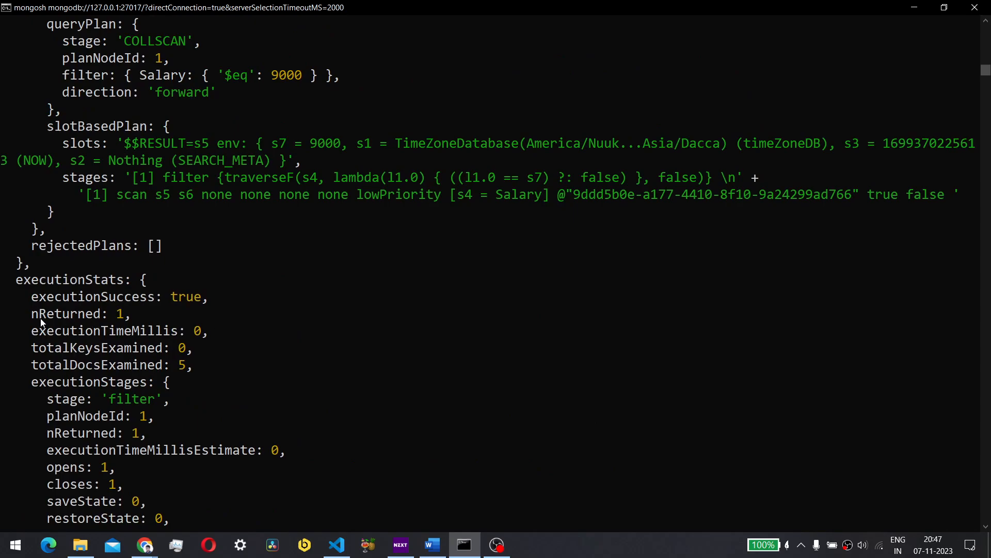
scroll(up, 3)
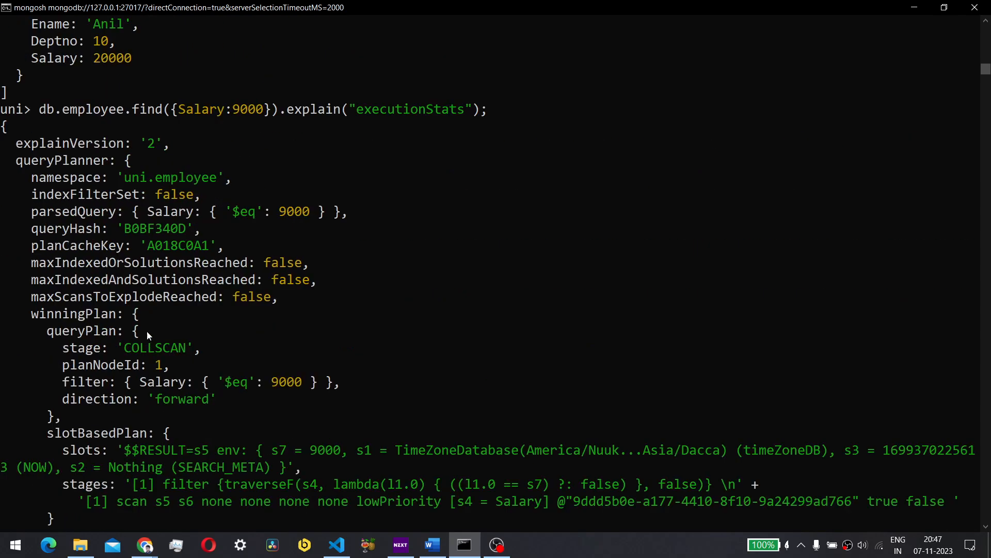
scroll(up, 3)
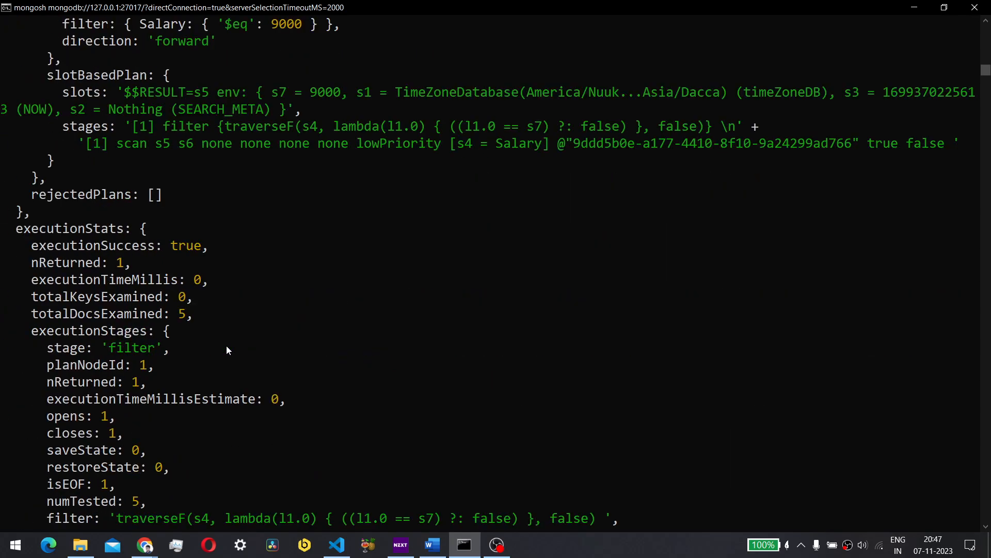
mouse_move(223, 260)
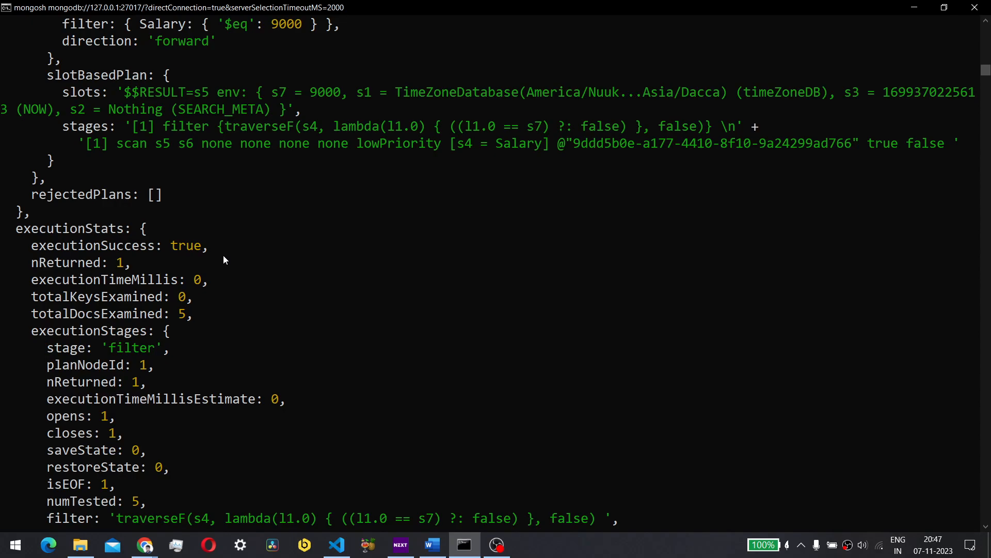
scroll(down, 3)
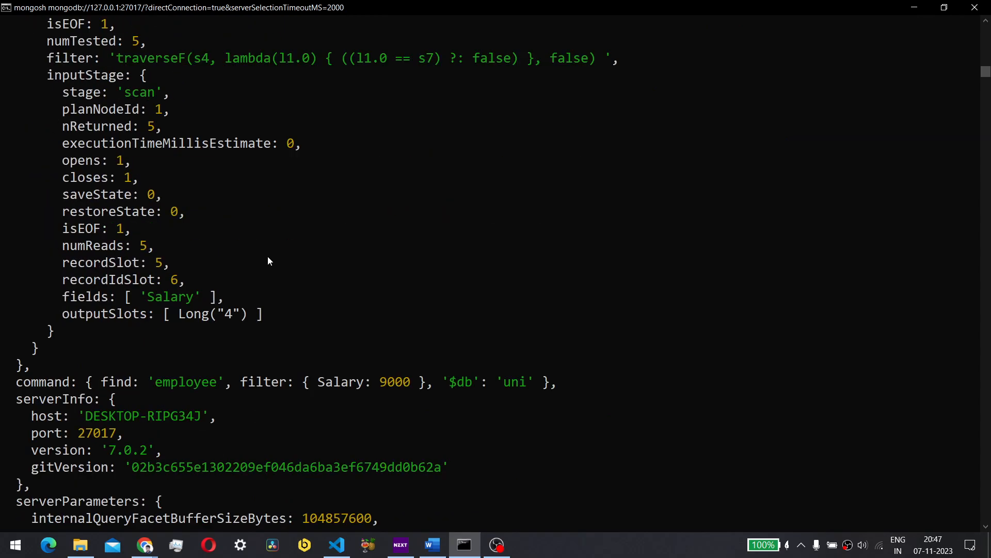
scroll(down, 3)
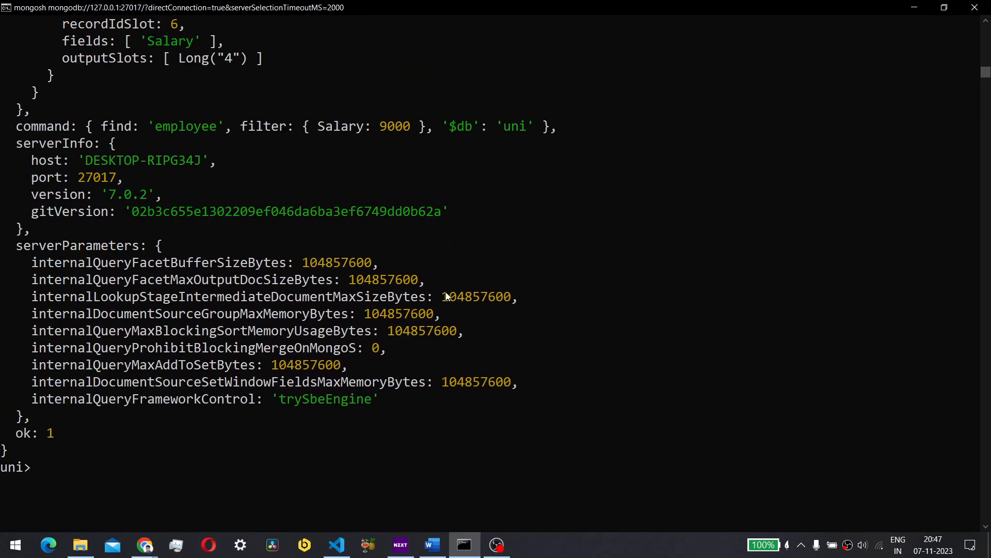
text(db.employee.find({Salary:9000}).explain("executionStats");)
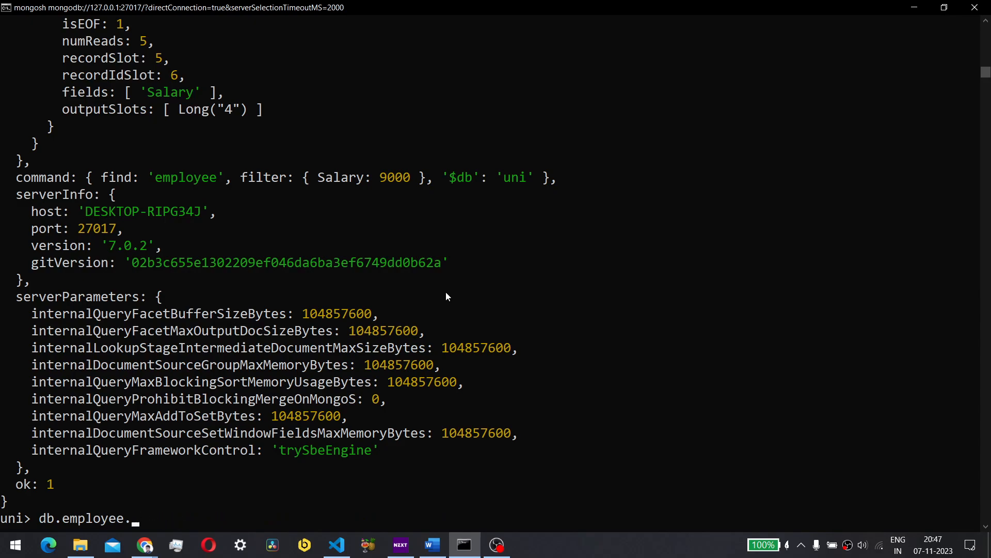
- Create an index on Salary with db.employee.createIndex({Salary:9000}), named Salary_9000
text(create)
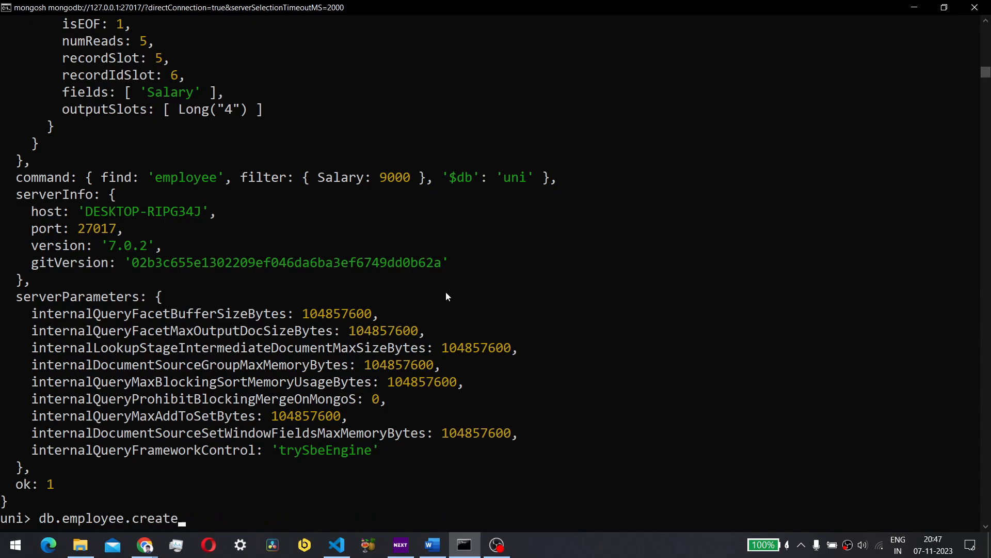
text(Index())
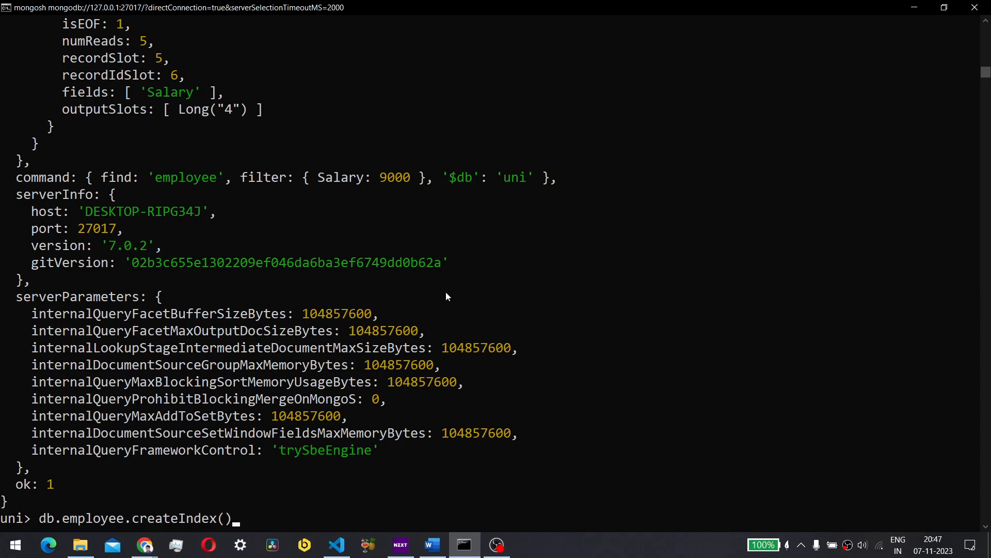
text({});)
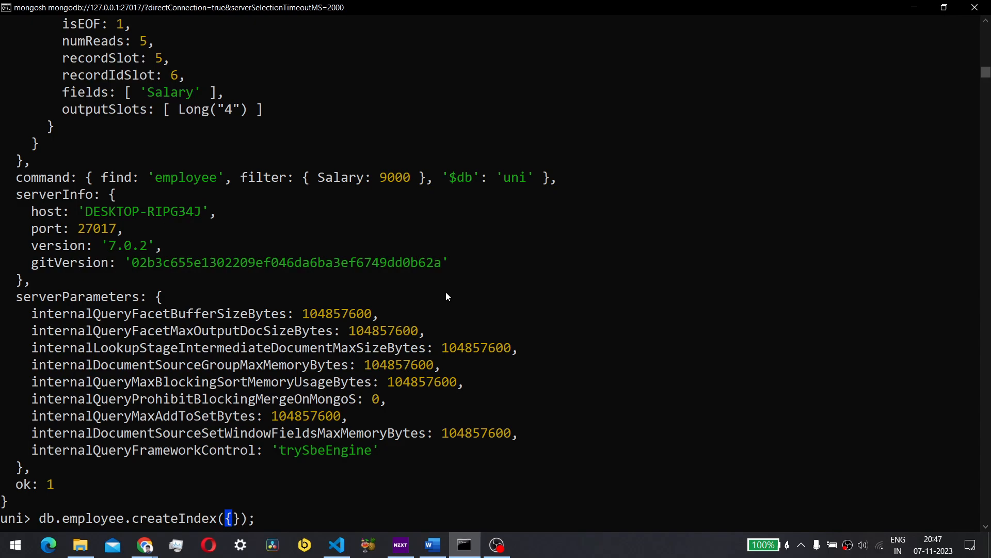
text(Sar)
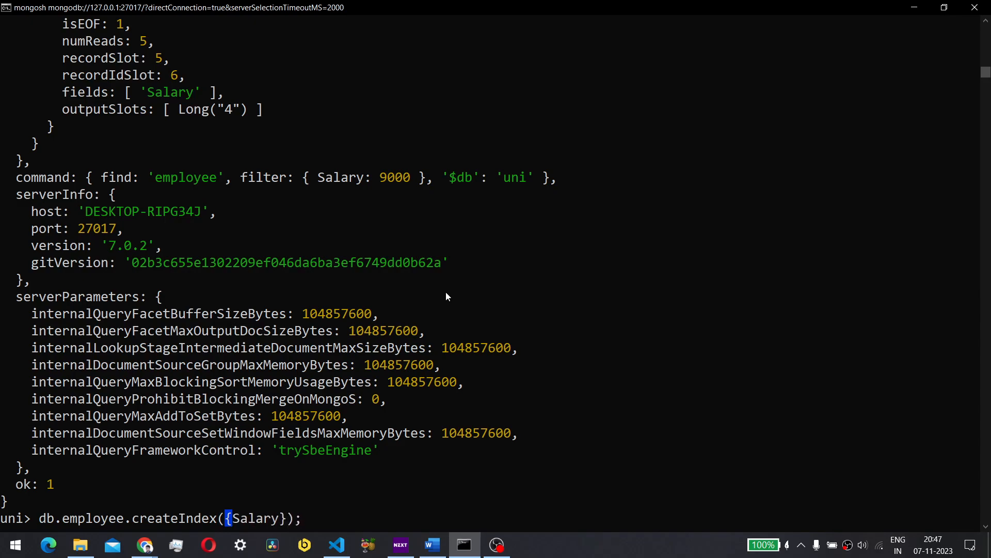
text(:9000)
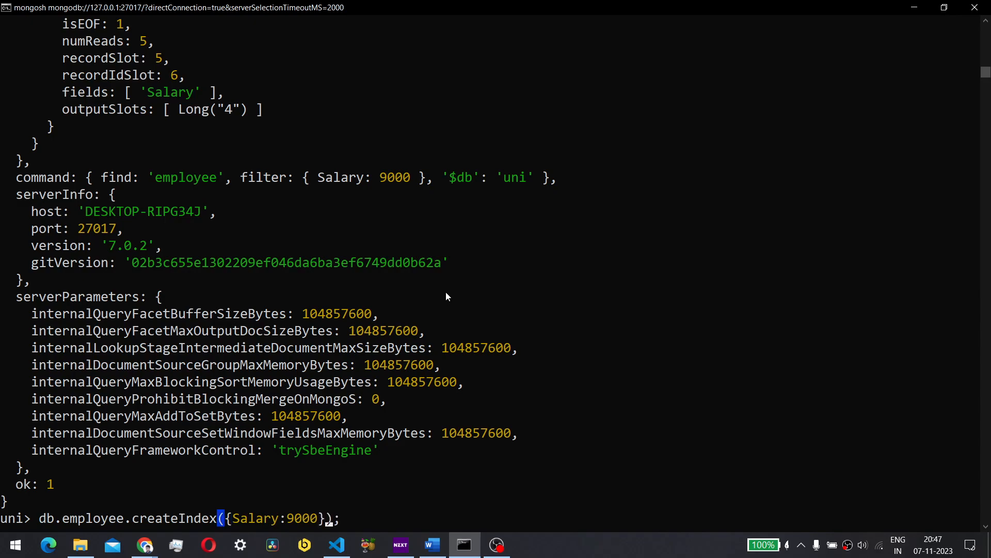
key(Return)
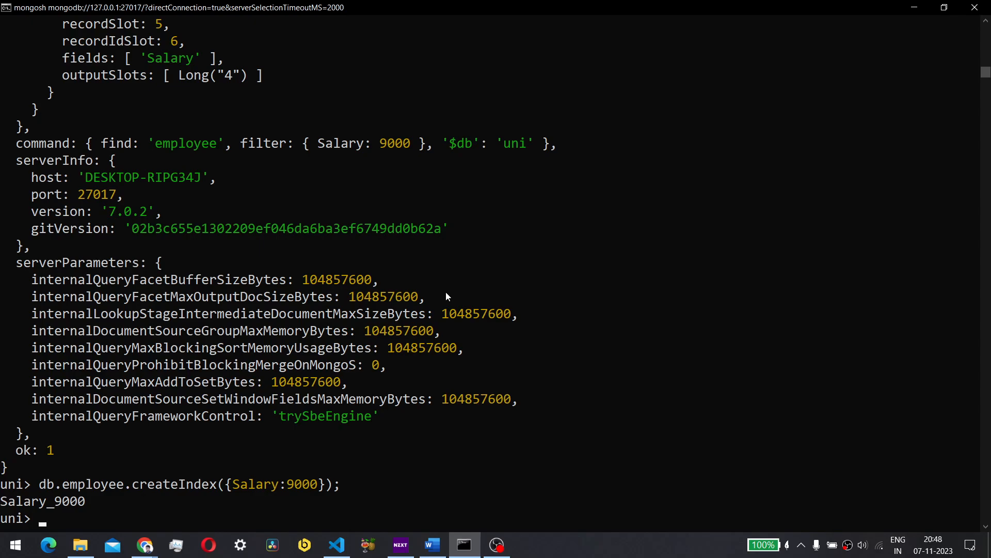
text(db.employee.createIndex({Salary:9000})
text(db.employee.get)
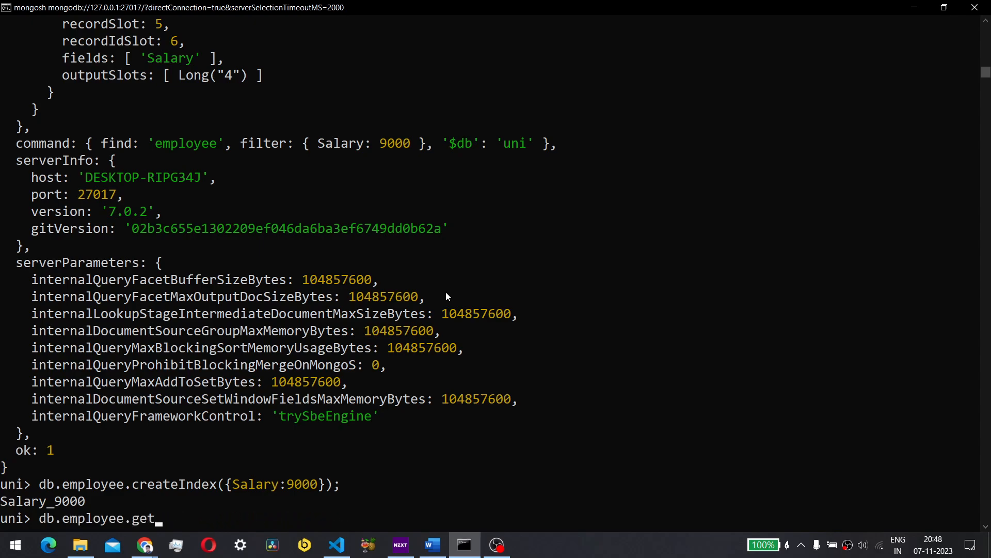
text(Indexes)
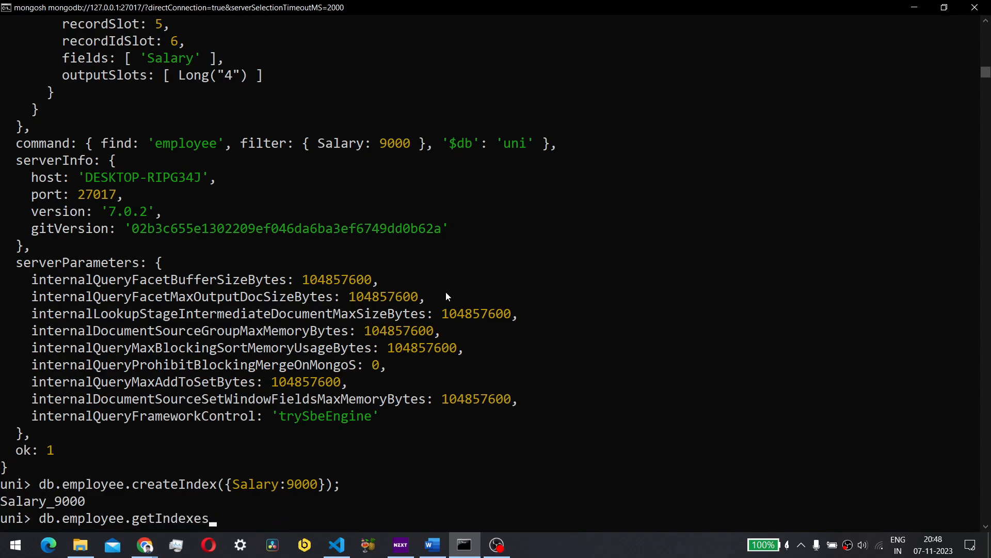
- List the employee collection's indexes, showing _id_ and Salary_9000
key(Return)
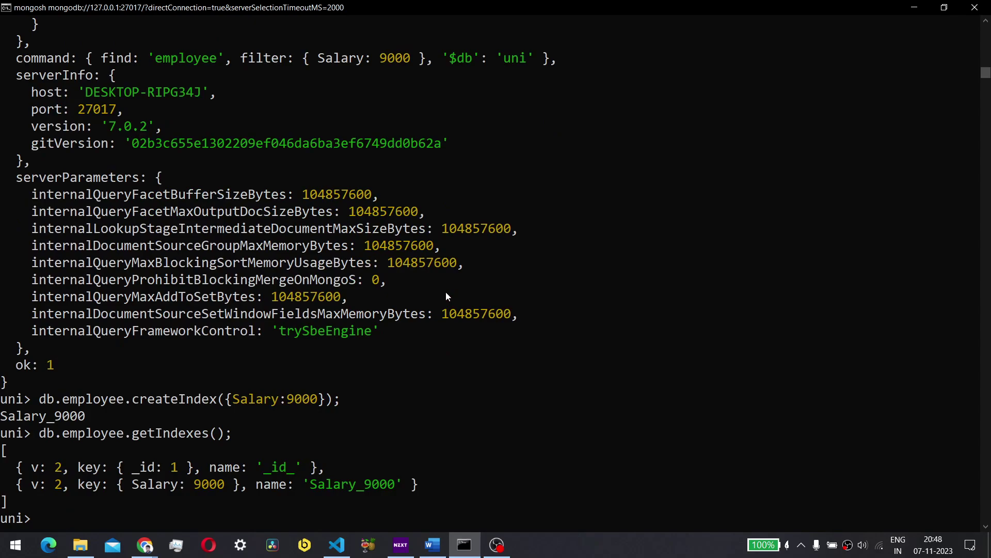
mouse_move(57, 405)
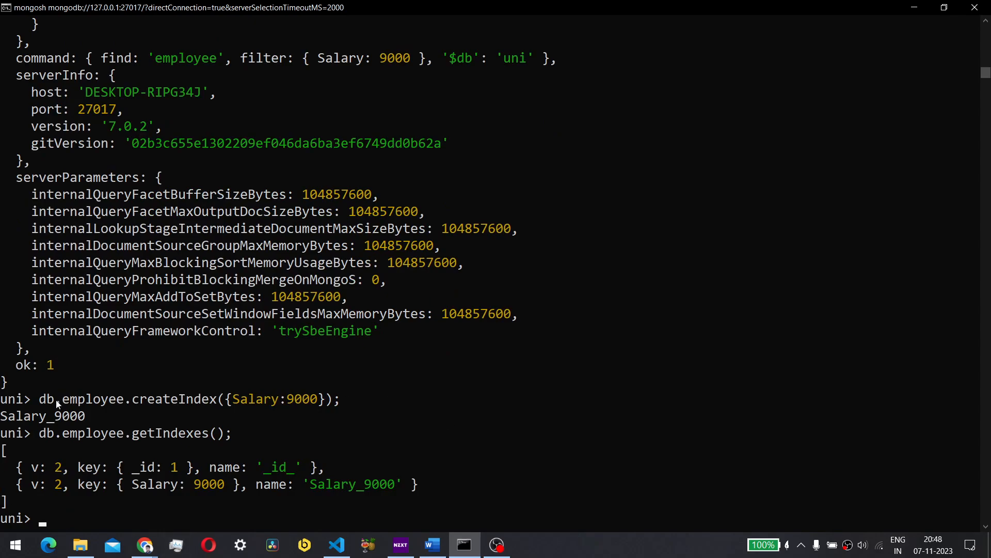
mouse_move(100, 451)
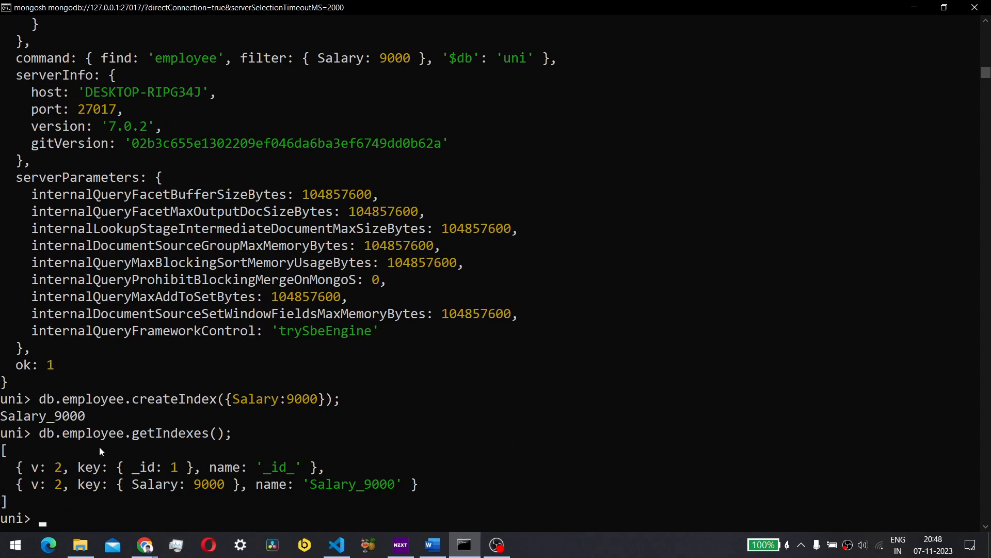
mouse_move(481, 315)
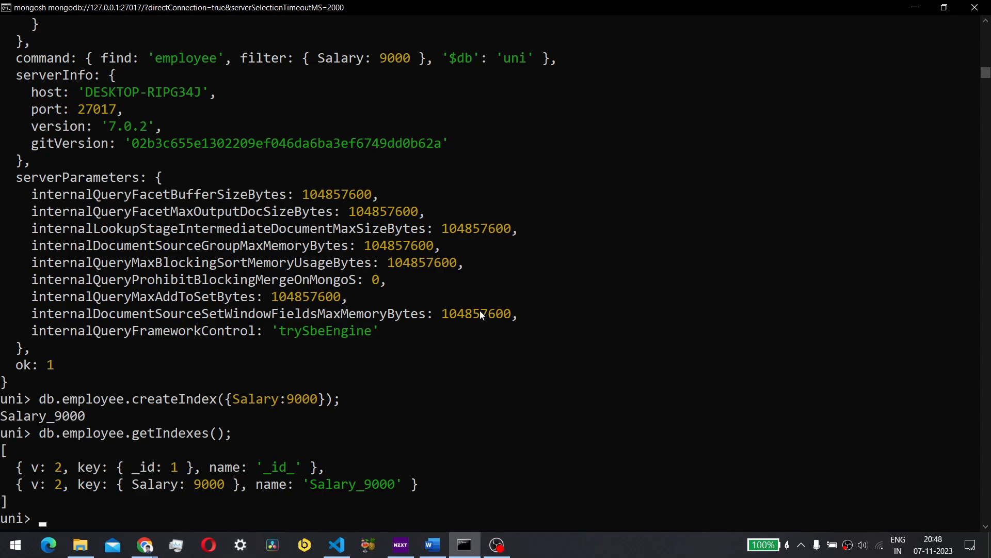
text(db.employee.getIndexes();)
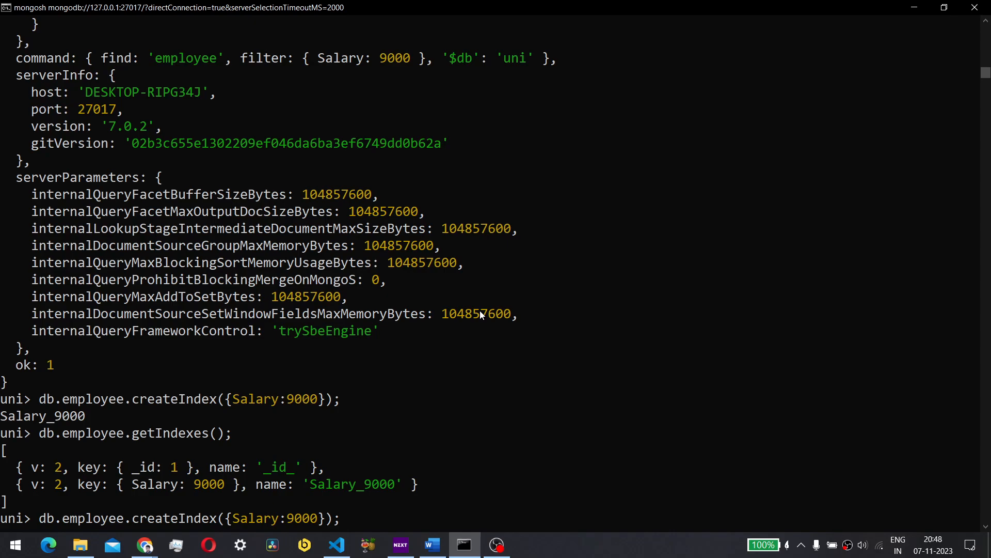
- Rerun the Salary 9000 explain, now showing the Salary_9000 index examining 1 key and document
text(db.employee.find({Salary:9000}).explain("executionStats");)
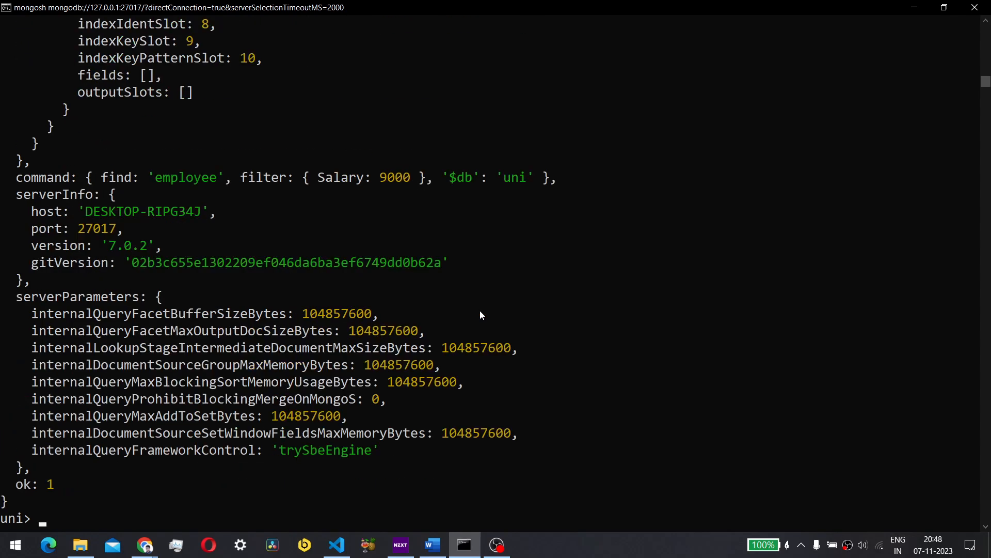
scroll(up, 3)
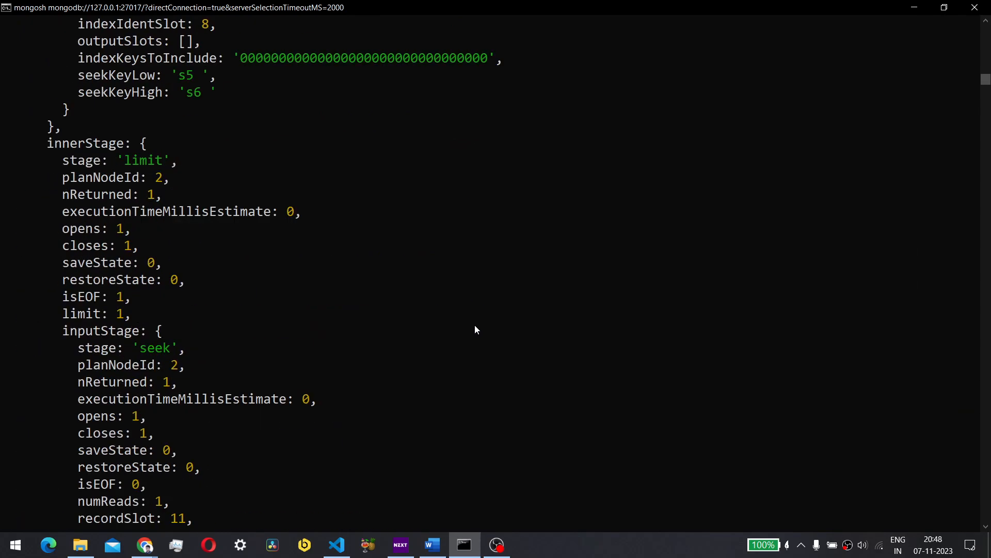
scroll(down, 3)
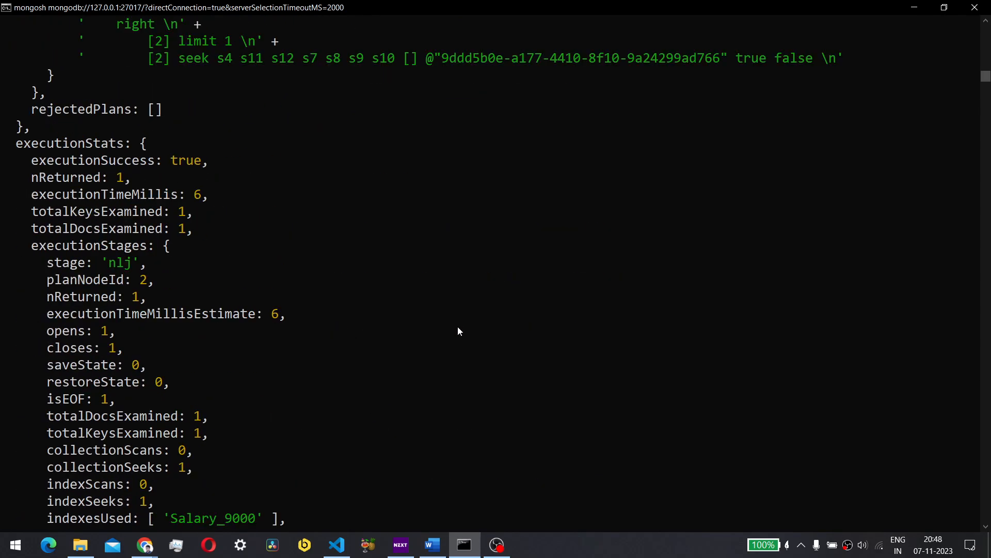
mouse_move(475, 324)
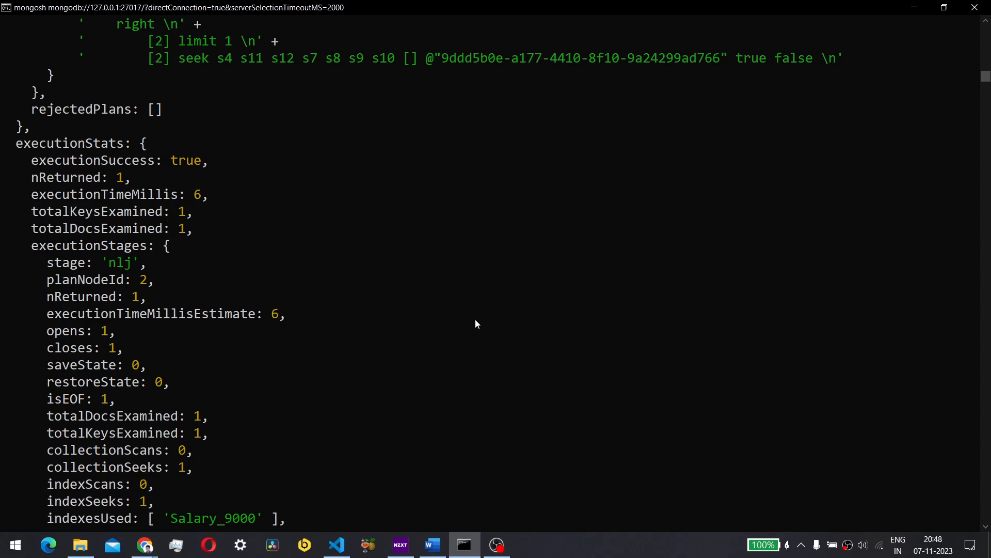
mouse_move(231, 254)
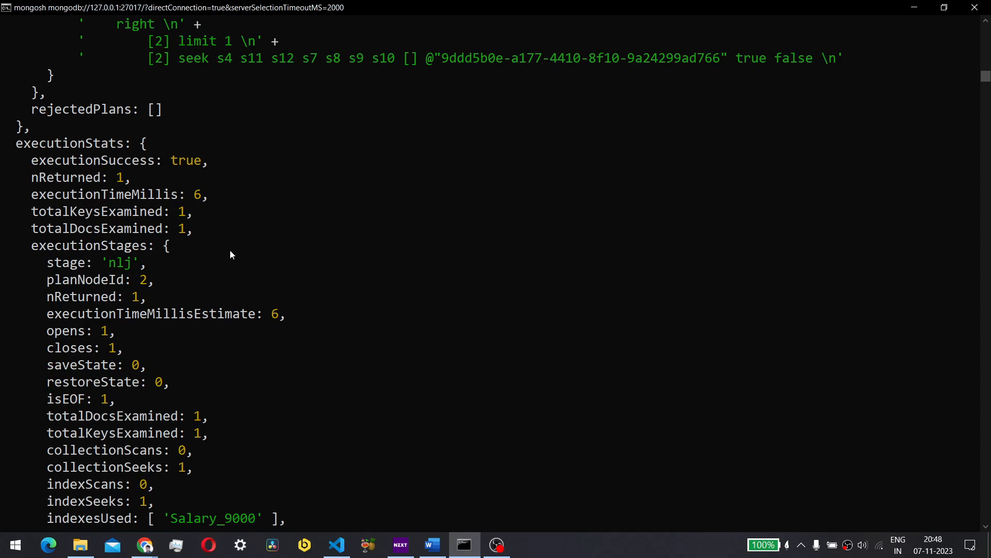
mouse_move(427, 257)
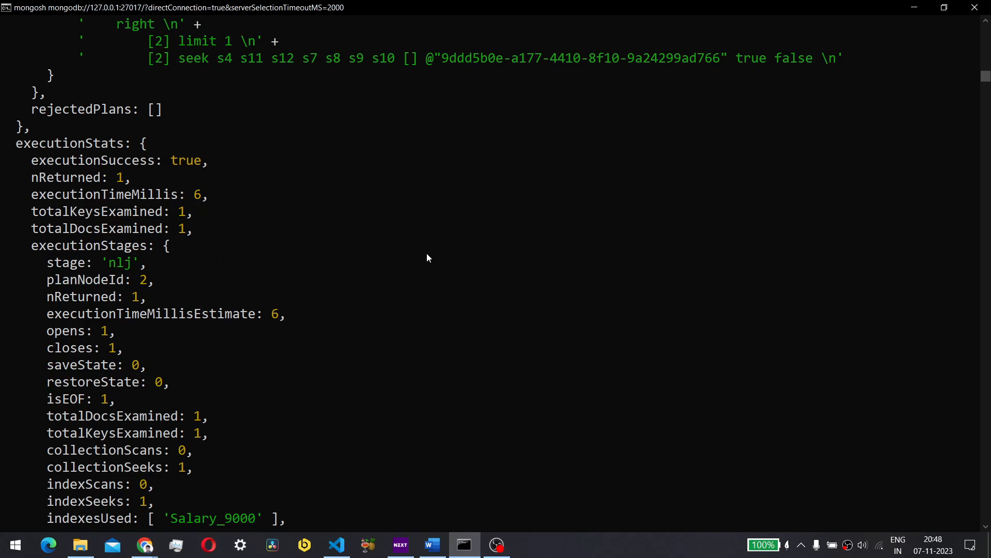
mouse_move(33, 104)
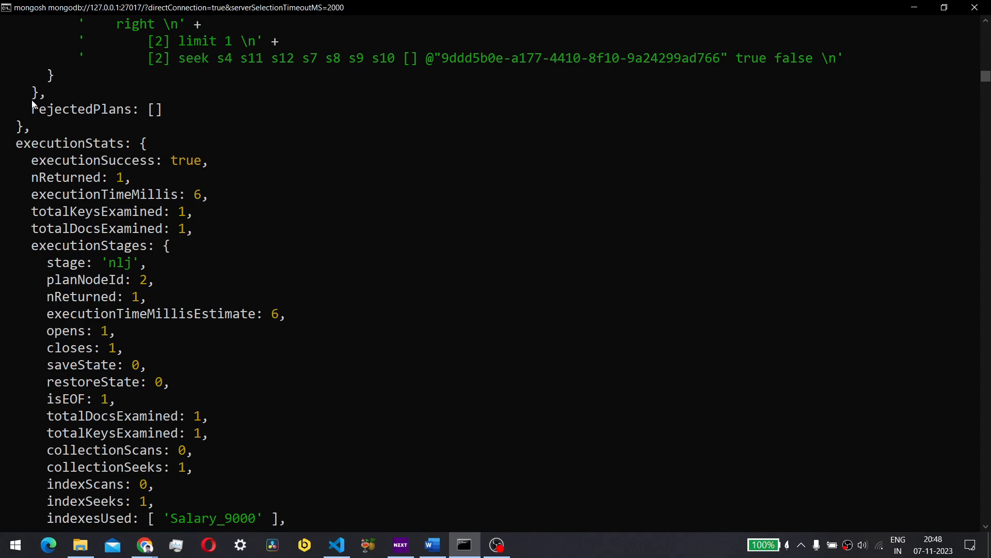
scroll(down, 3)
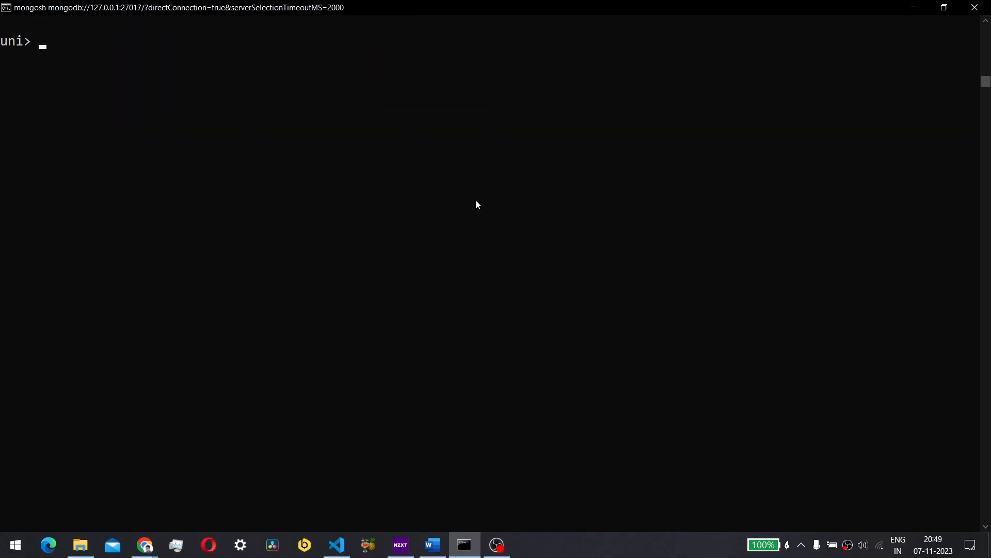
- Clear the screen and drop the Salary_9000 index with db.employee.dropIndex({Salary:9000})
text(cls)
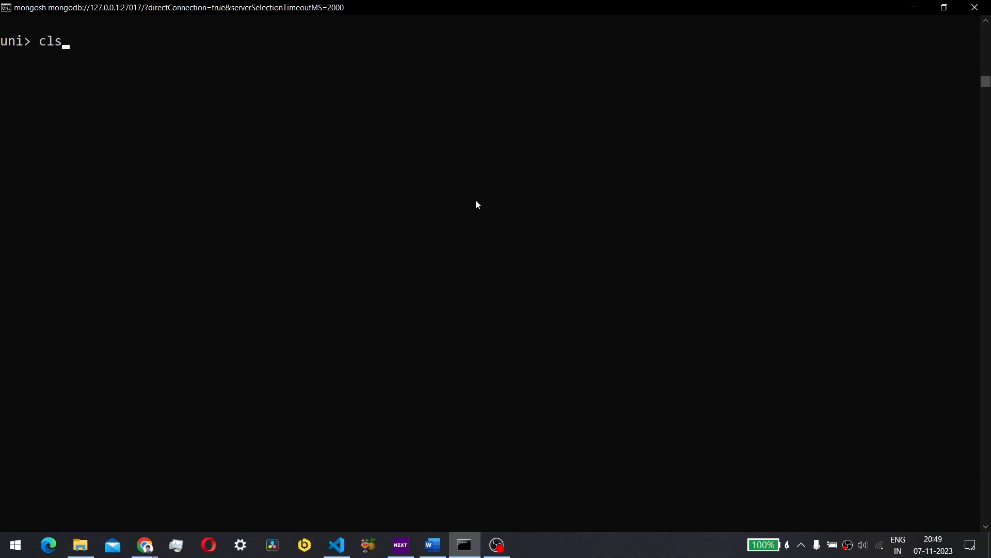
text(db.employee.getIndexes();)
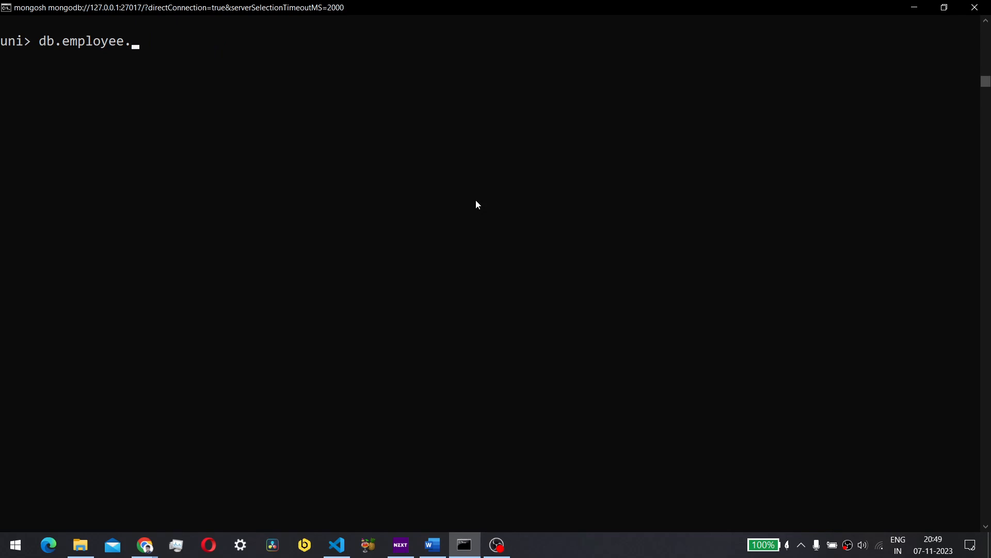
text(dropIndex)
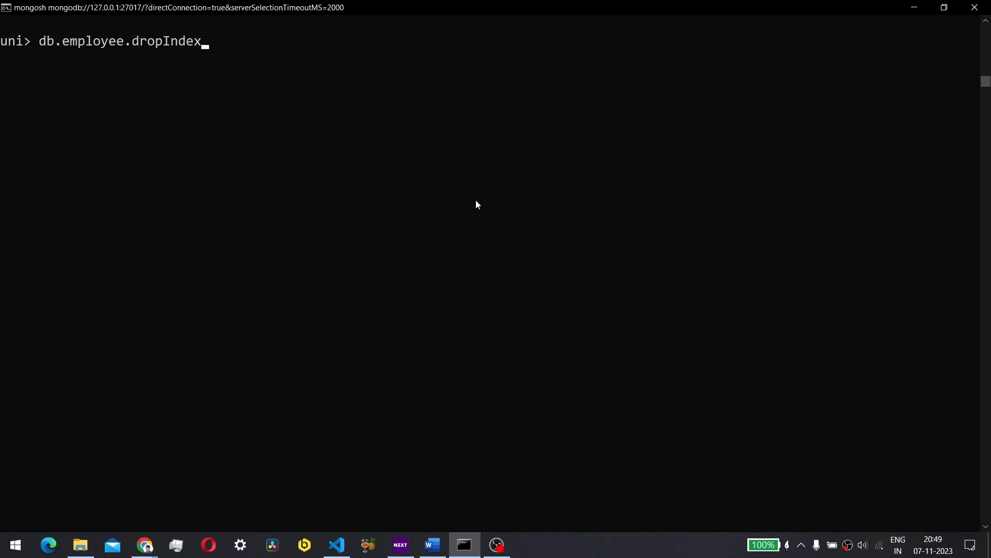
text(())
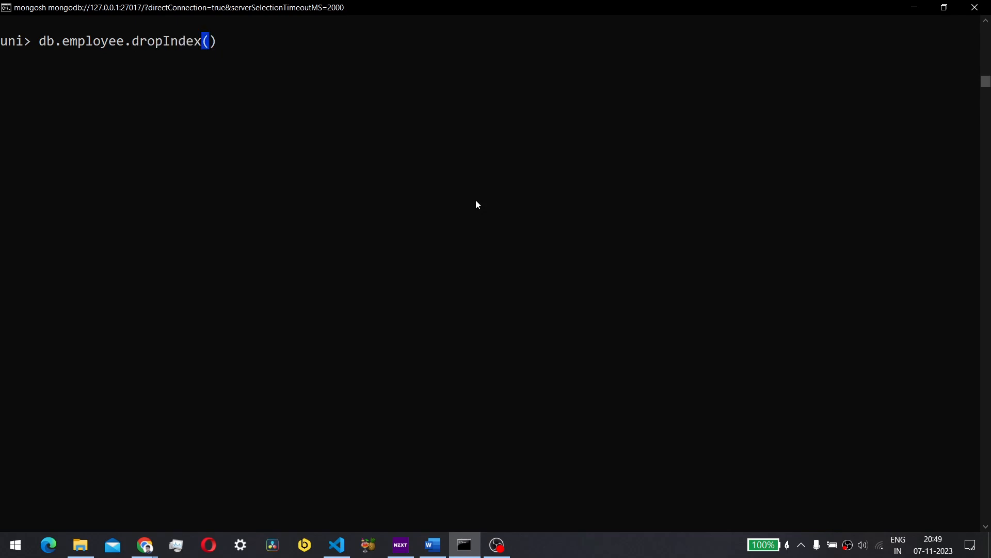
text({Sala)
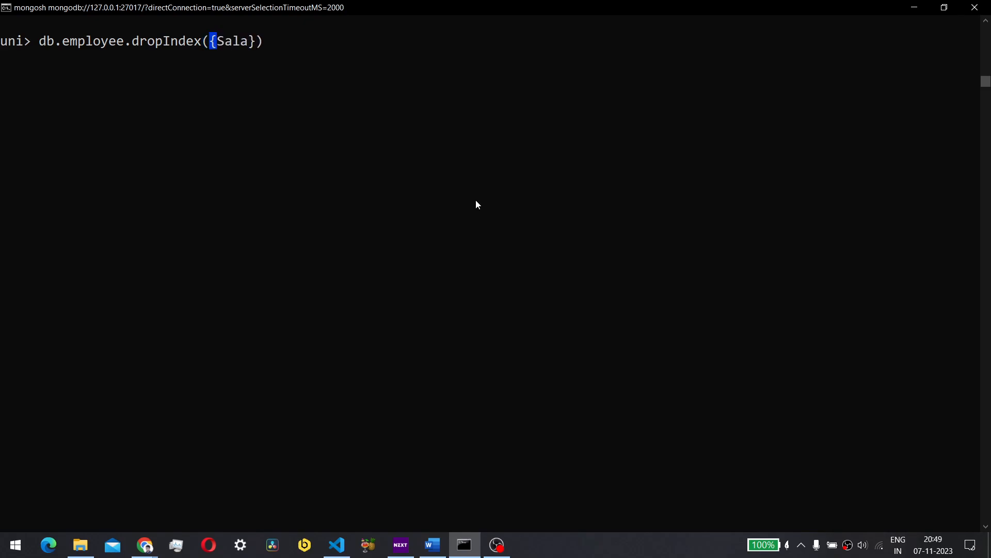
text(ry:9000)
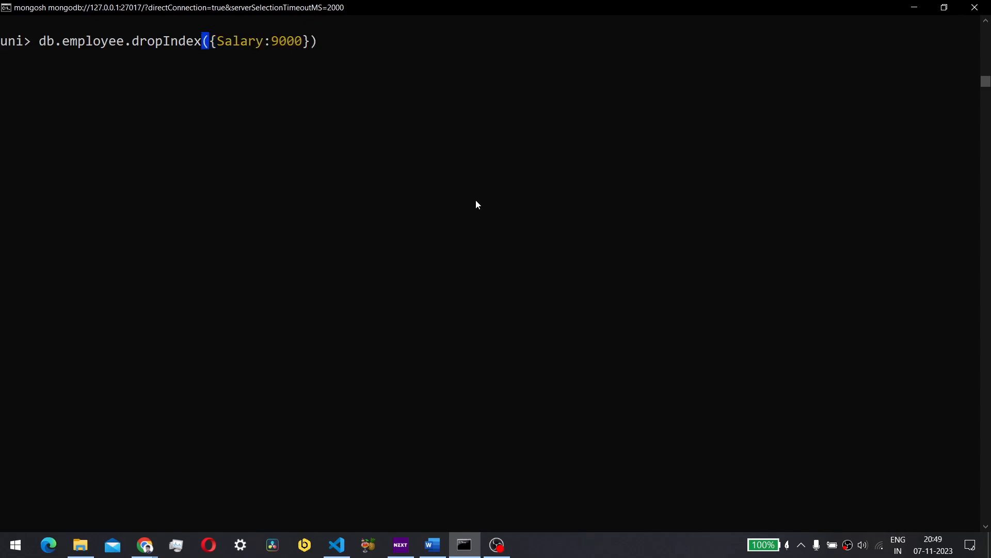
key(Return)
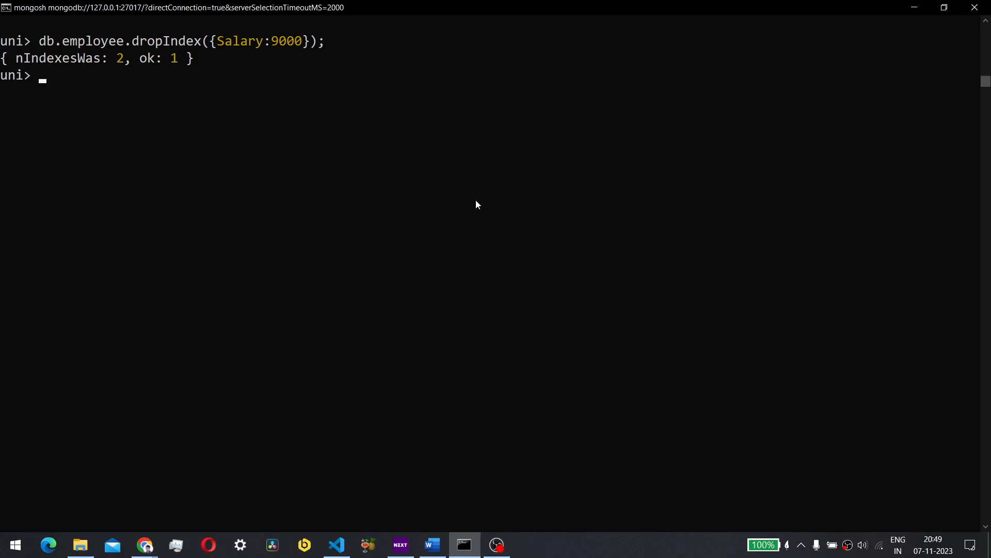
- List the employee collection's indexes to confirm only _id_ remains
text(db.employee.getIndexes();)
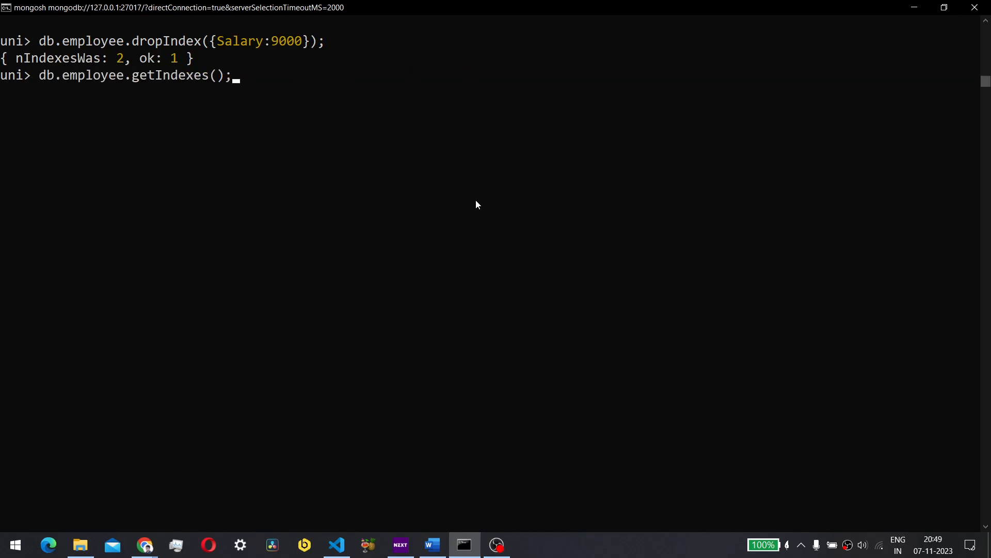
key(Return)
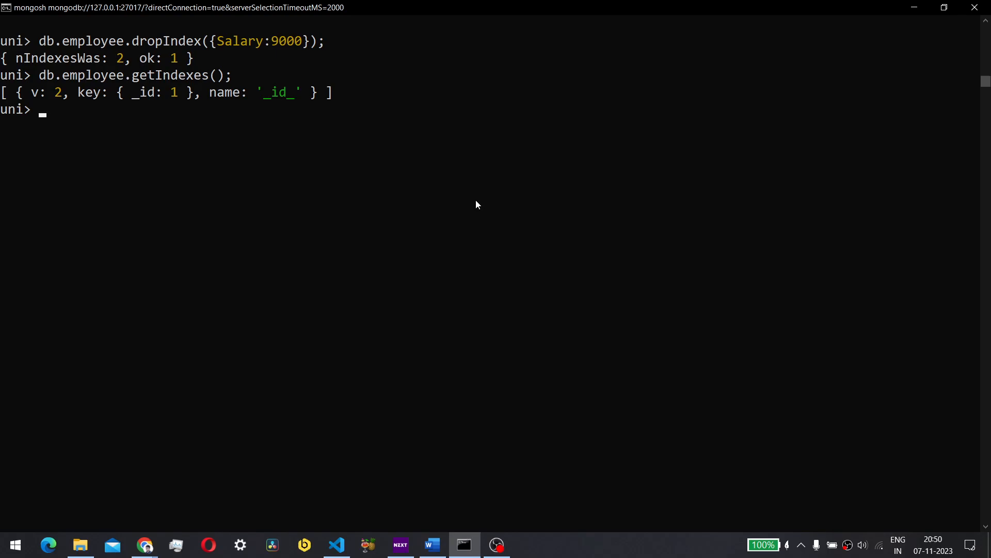
- List all five employee documents again to confirm the data is unchanged
text(db.employee.find({Salary:9000}).explain("executionStats");)
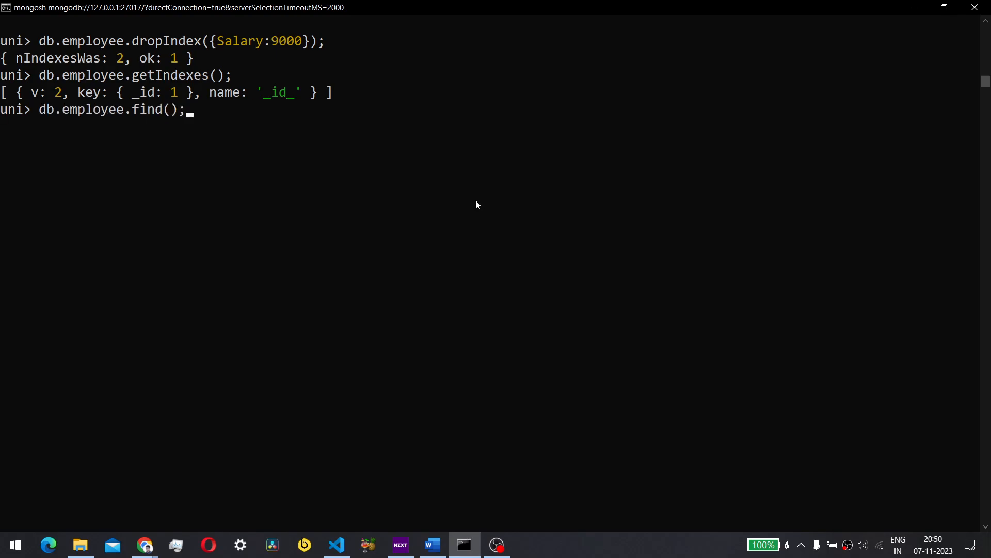
key(Return)
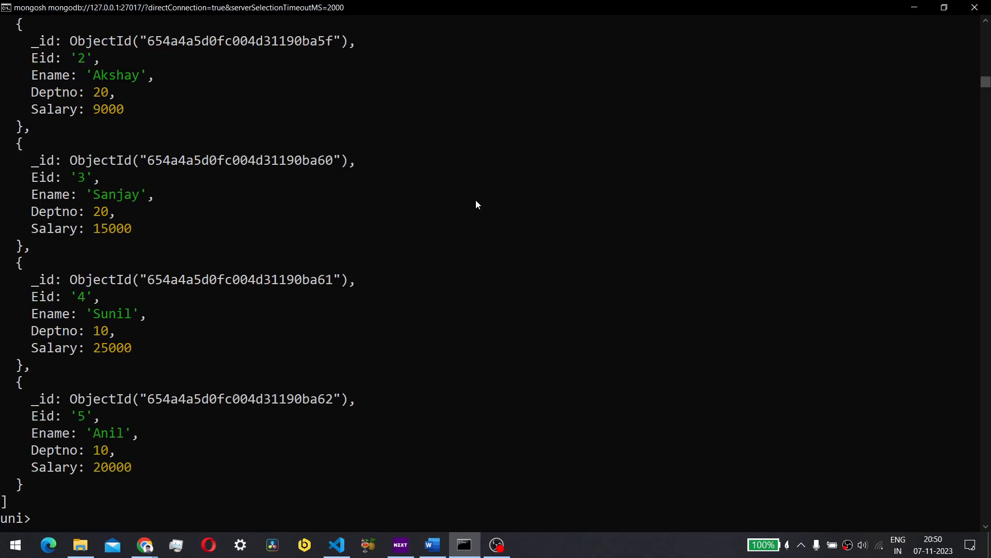
scroll(up, 3)
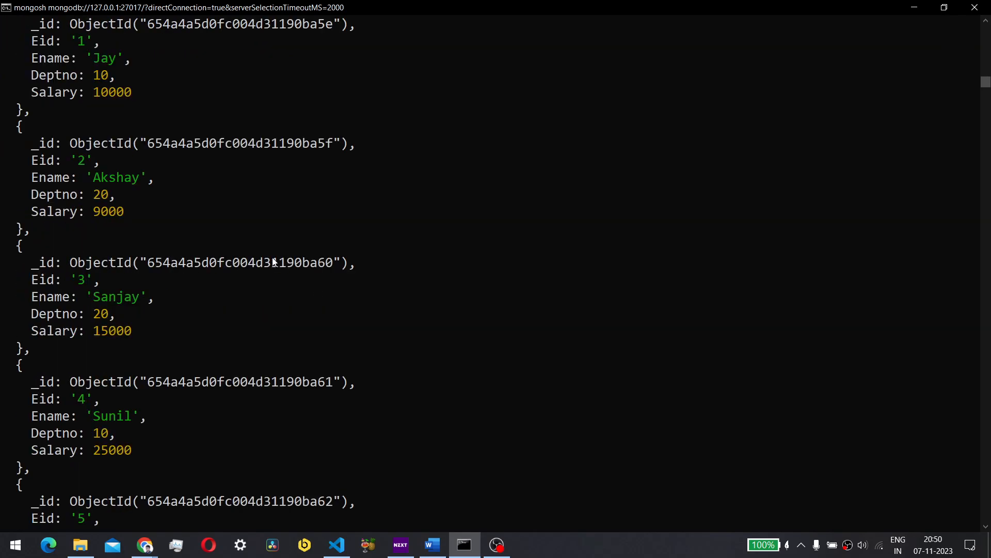
scroll(down, 3)
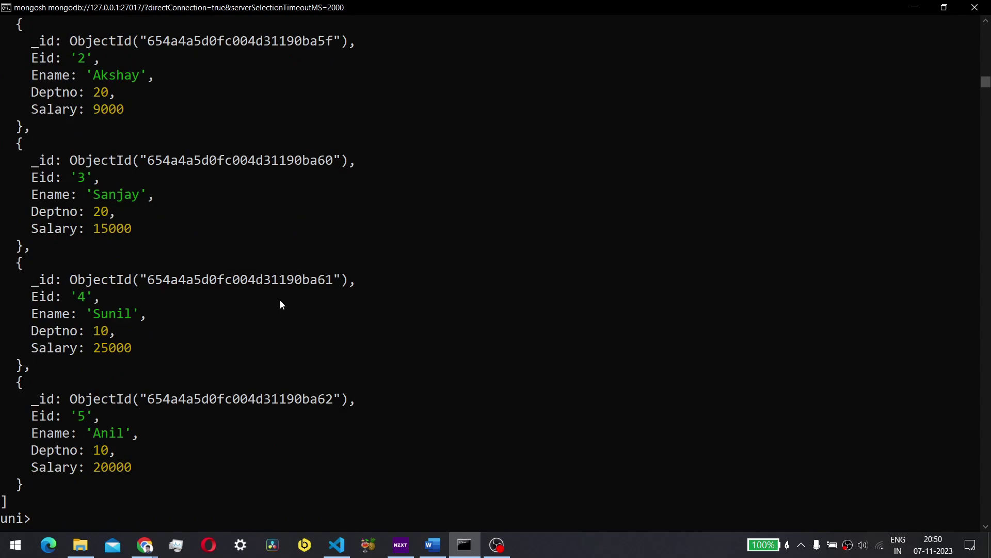
mouse_move(330, 338)
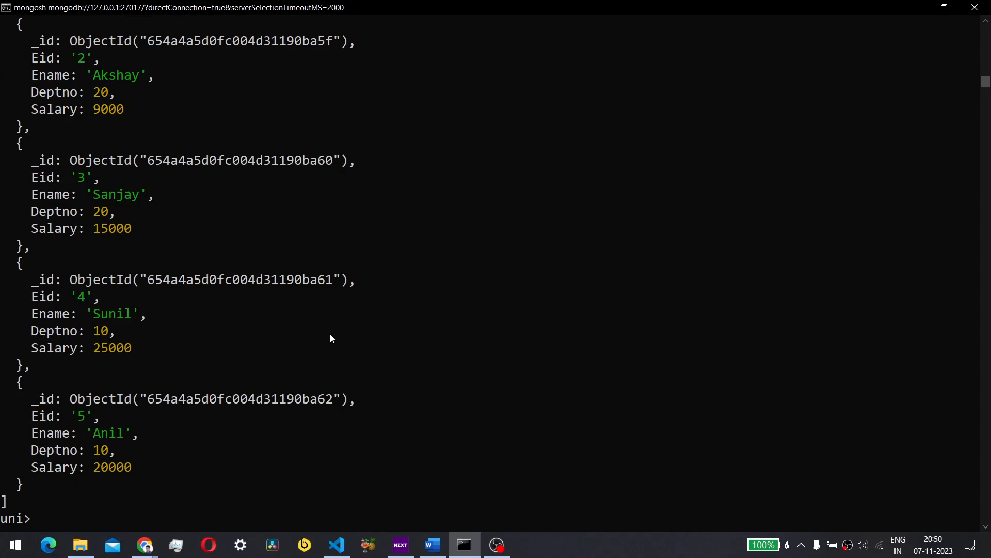
- Recall earlier commands and enter an aggregation grouping by Deptno summing Salary as totalsalary
text(db.employee.find();)
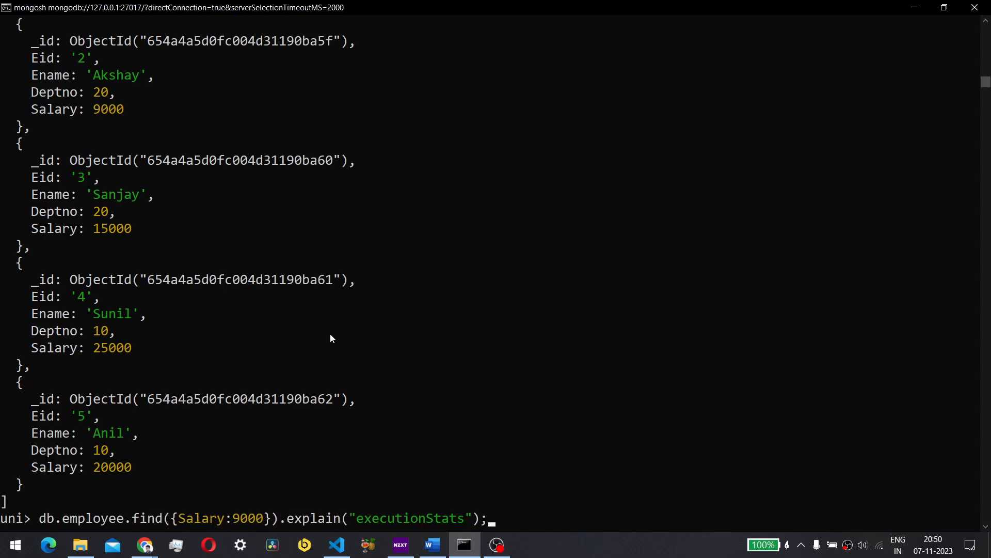
text(db.employee.getIndexes();)
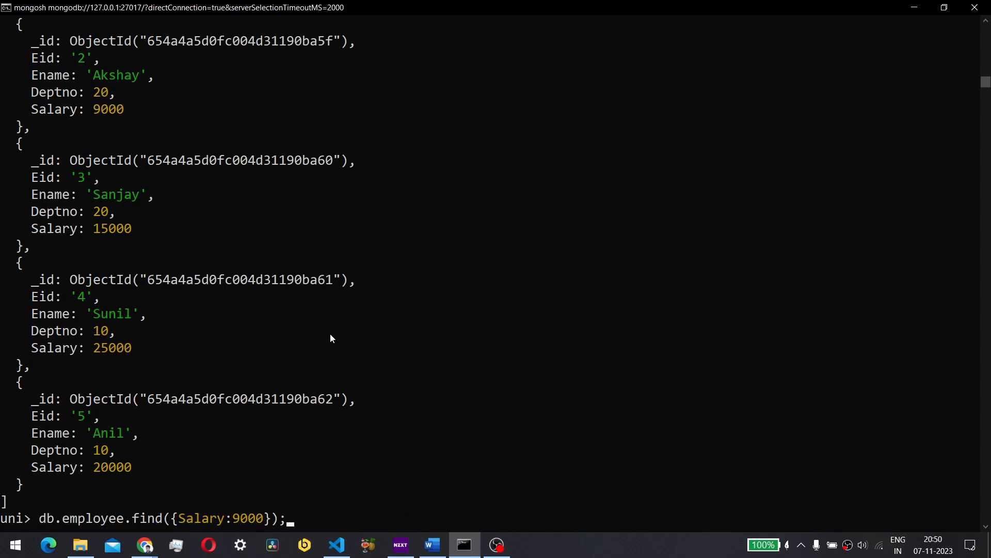
text(clear)
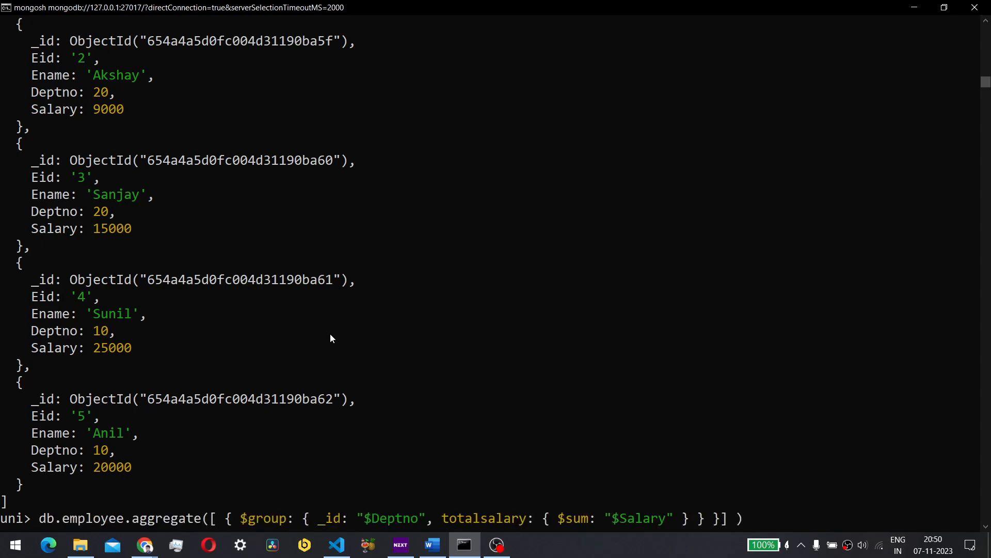
mouse_move(79, 507)
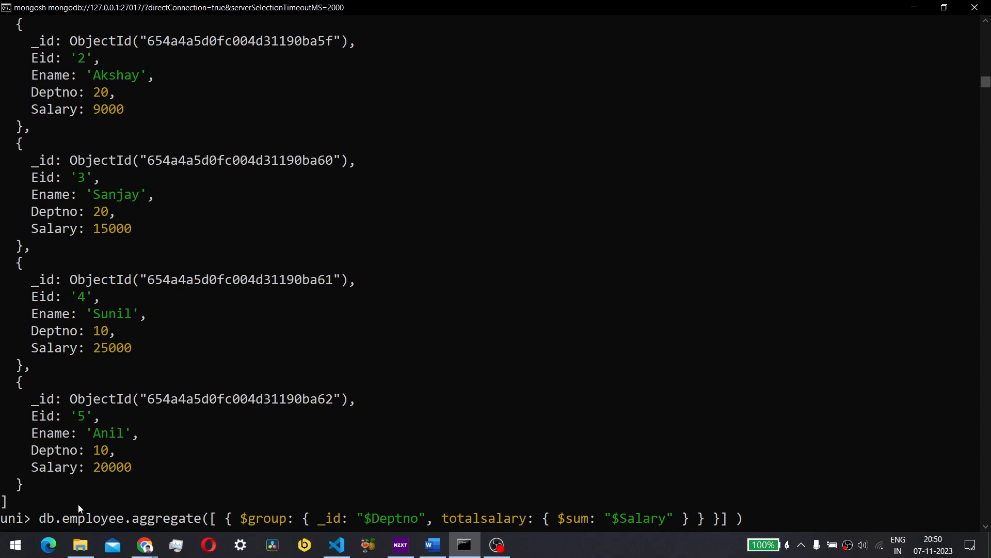
mouse_move(42, 530)
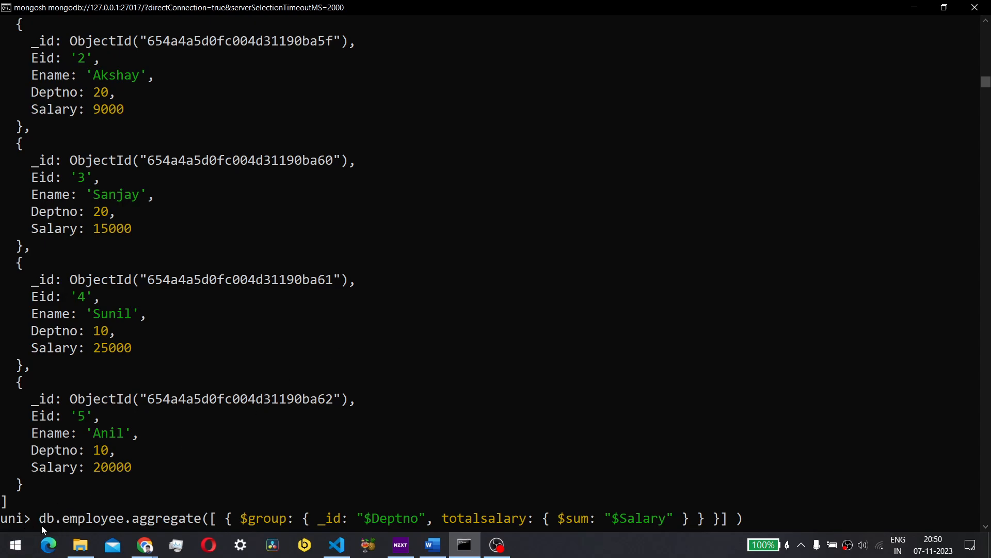
mouse_move(746, 518)
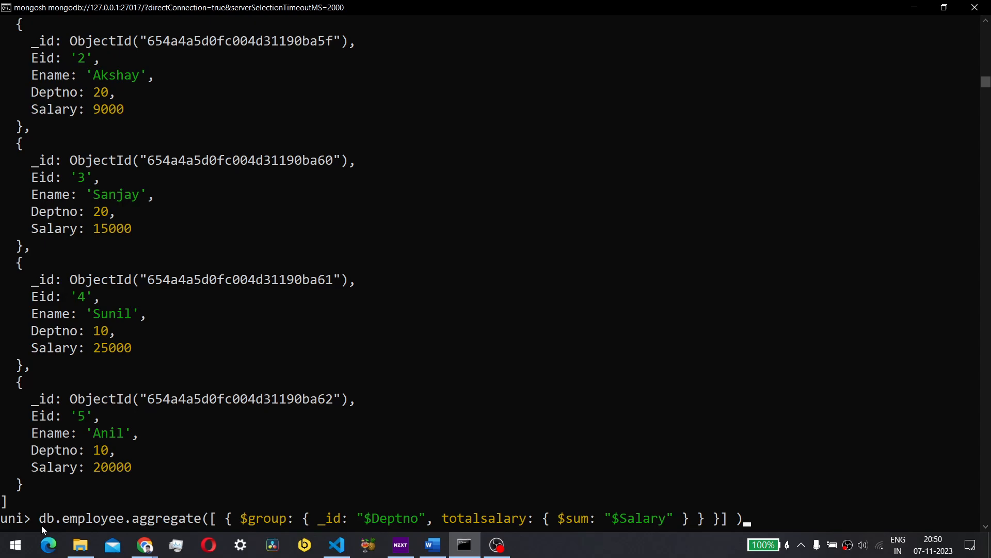
mouse_move(276, 520)
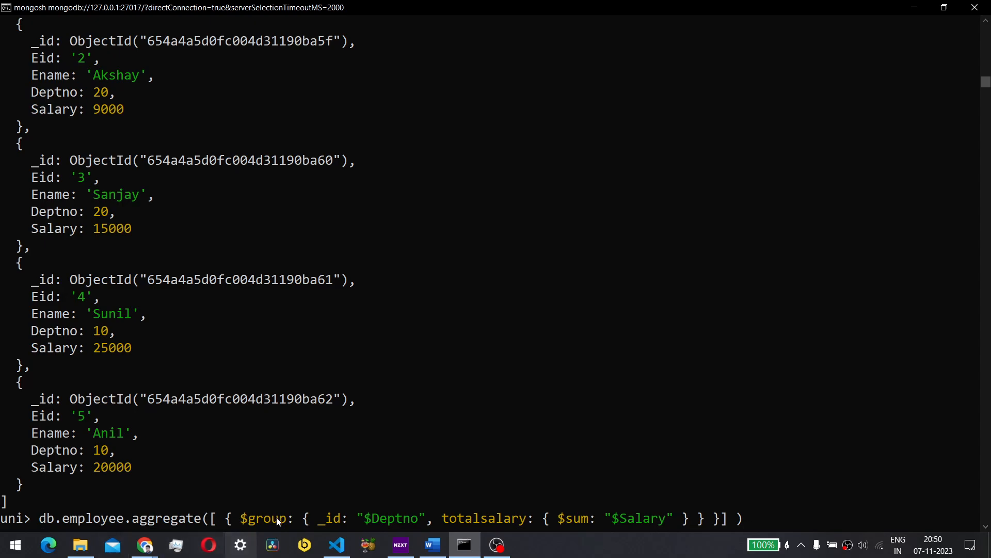
scroll(down, 3)
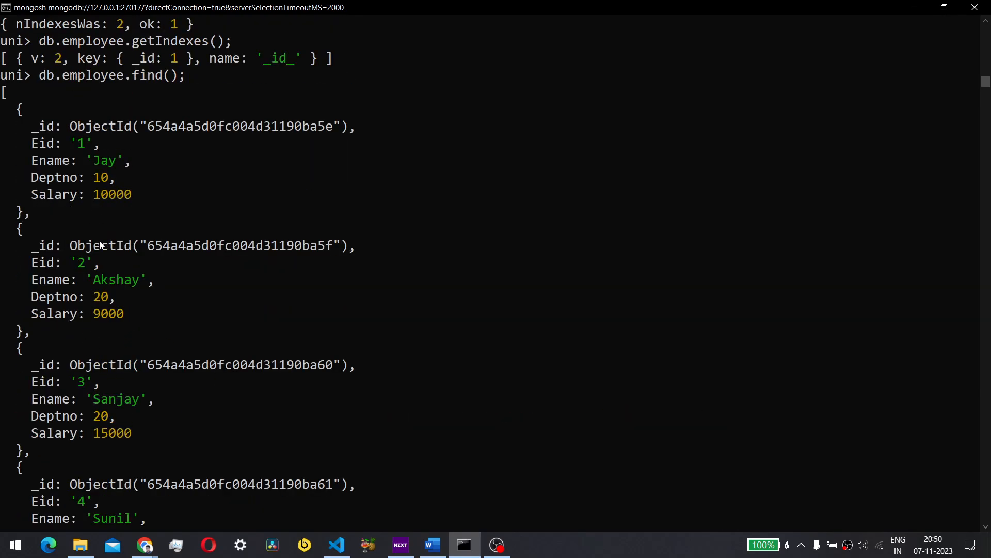
- Run the $group aggregate summing Salary by Deptno, returning 55000 and 24000
text(db.employee.aggregate([ { $group: { _id: "$Deptno", totalsalary: { $sum: "$Salary" } } }] ))
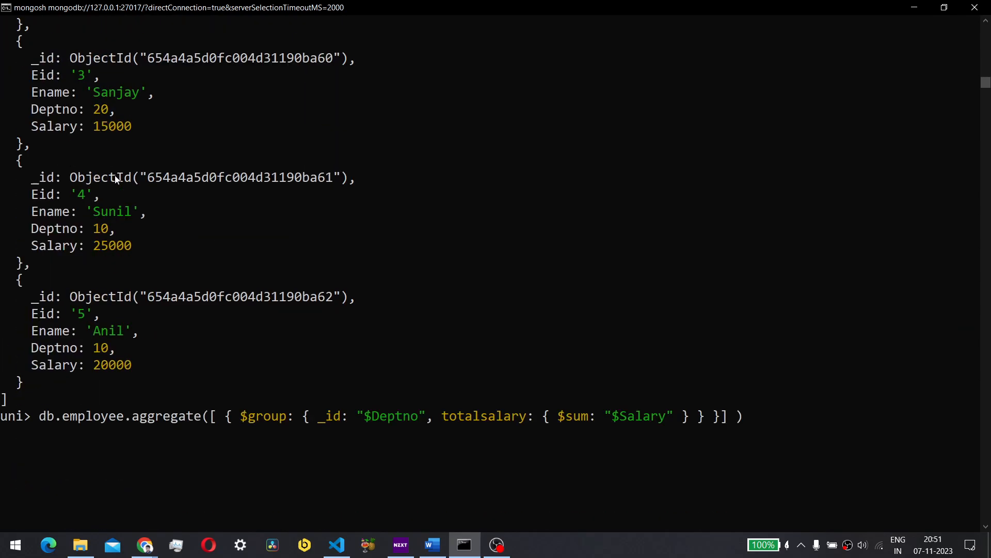
scroll(up, 3)
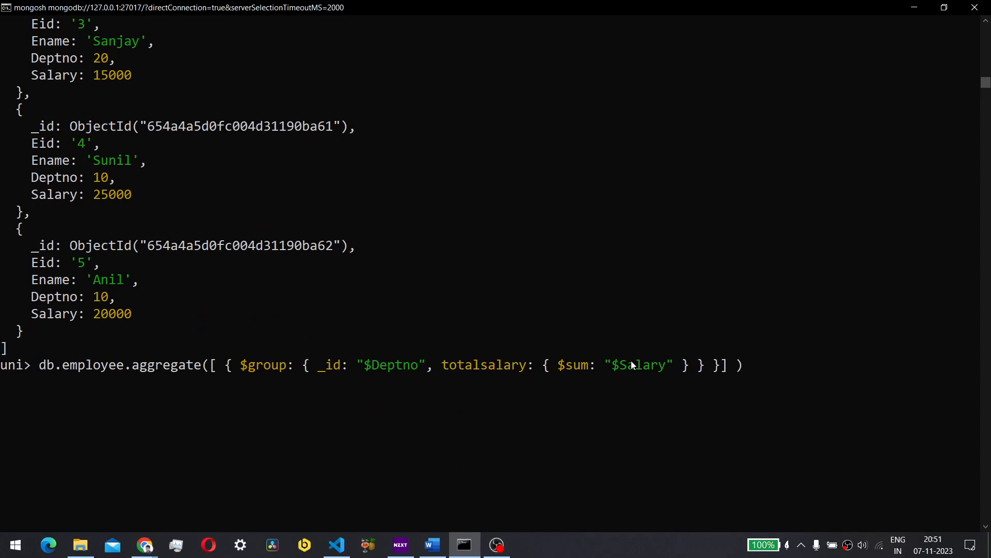
text(;)
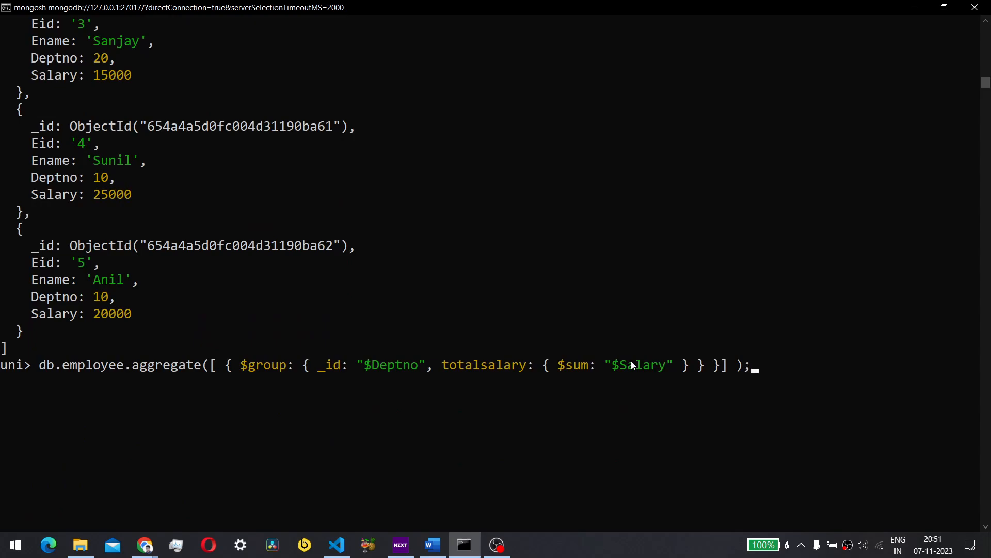
key(Return)
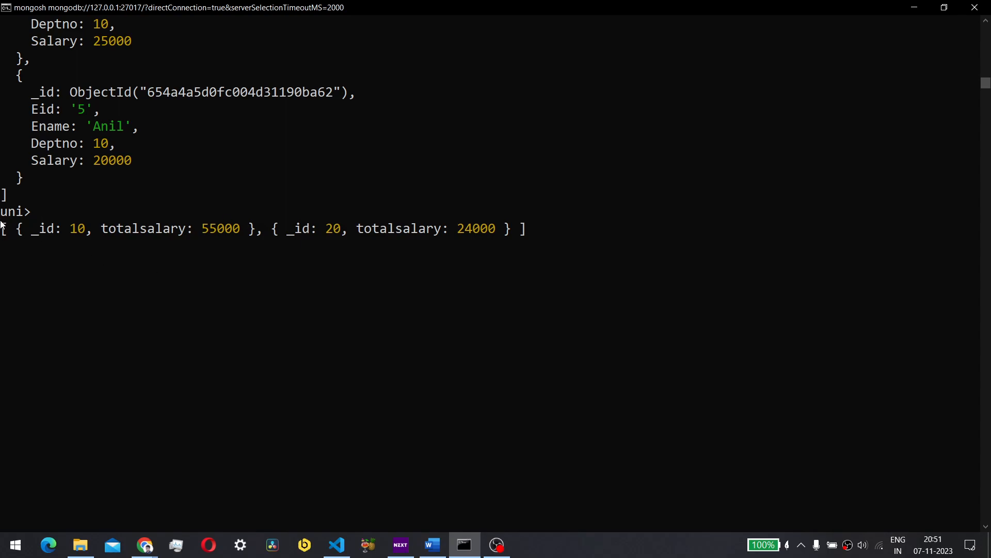
mouse_move(99, 256)
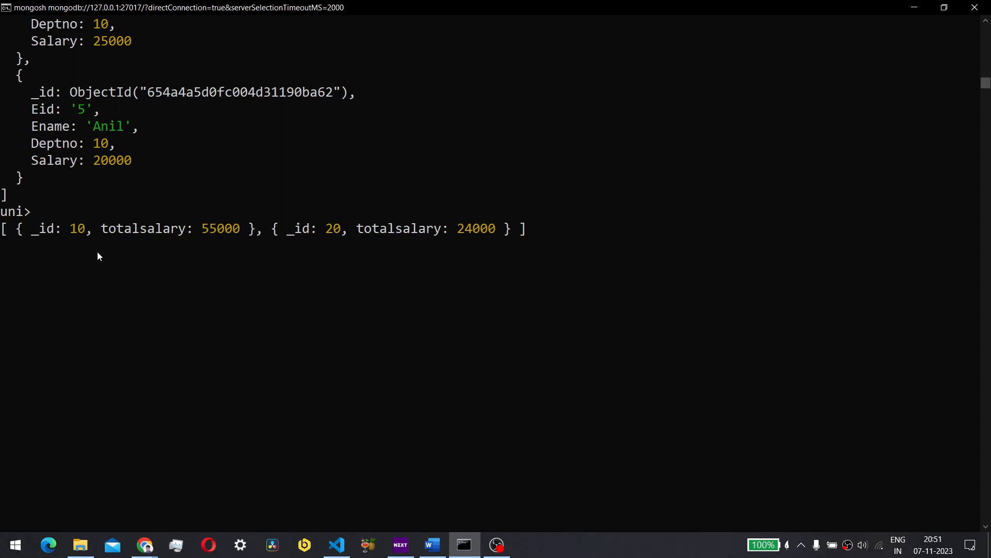
mouse_move(104, 243)
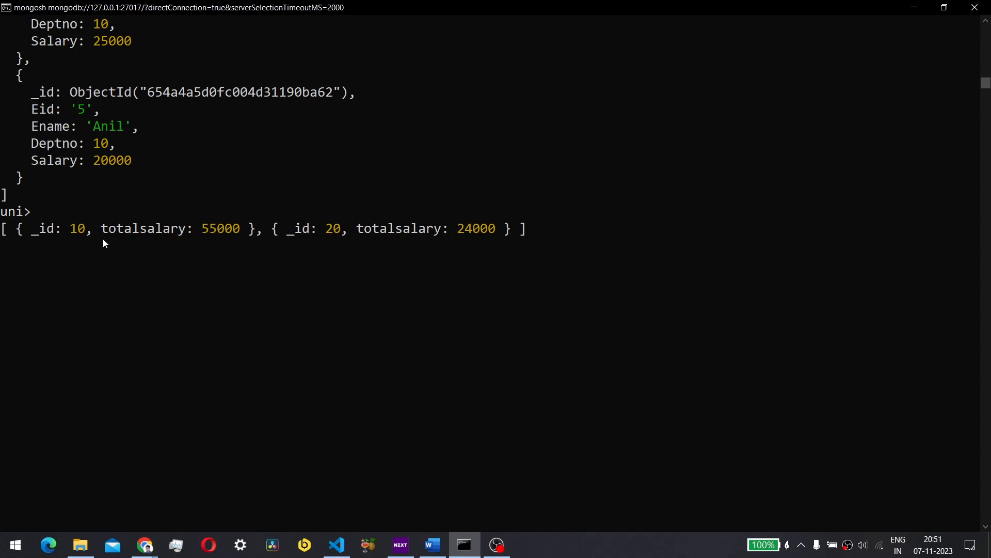
mouse_move(201, 247)
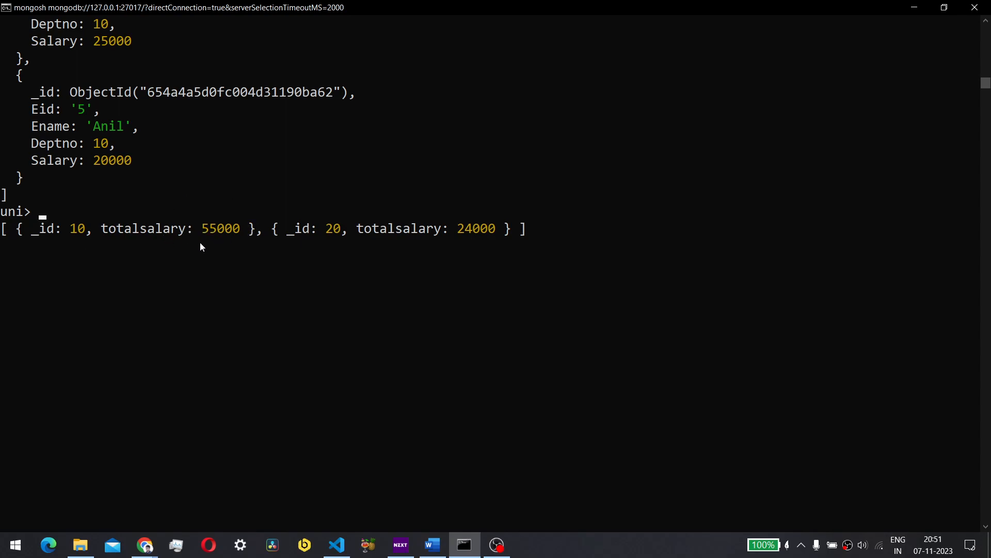
mouse_move(193, 294)
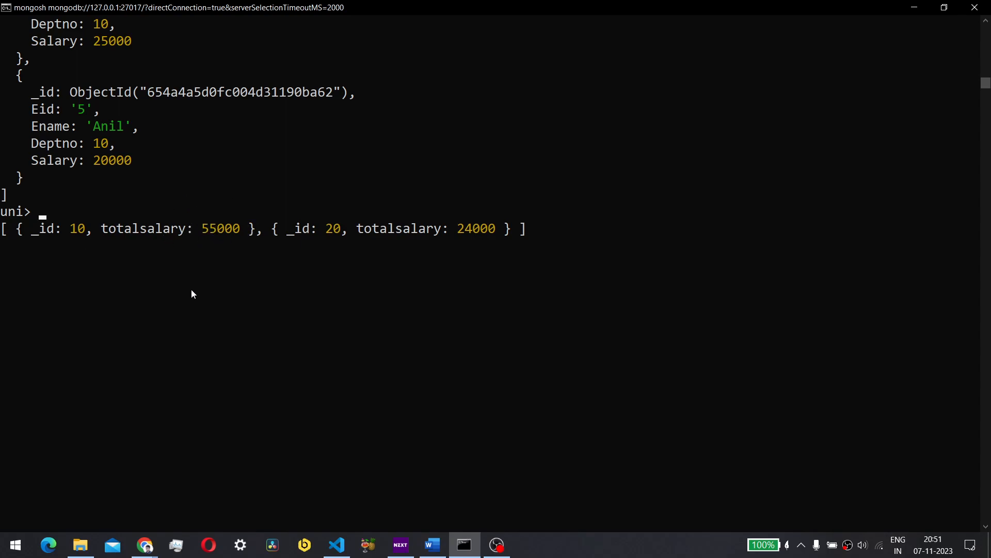
mouse_move(346, 244)
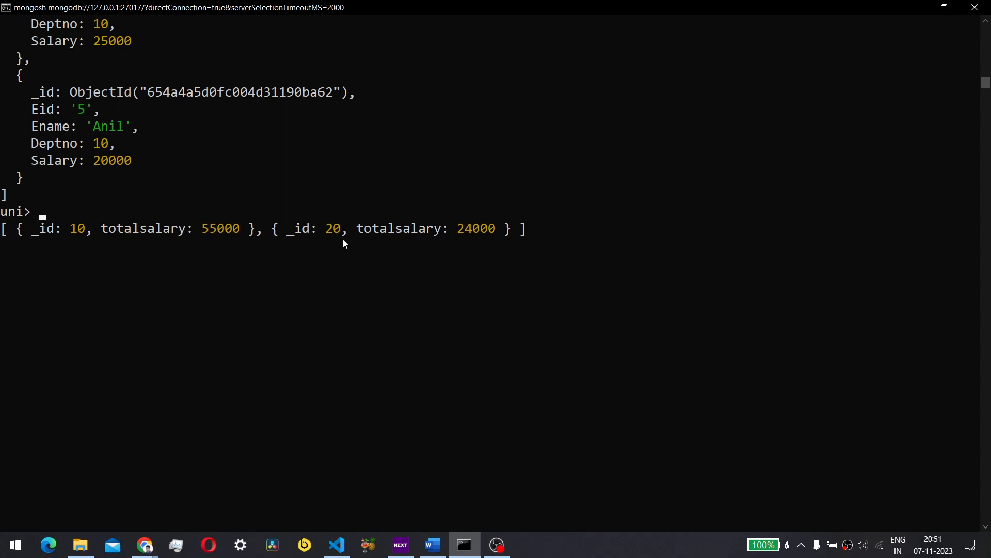
mouse_move(471, 242)
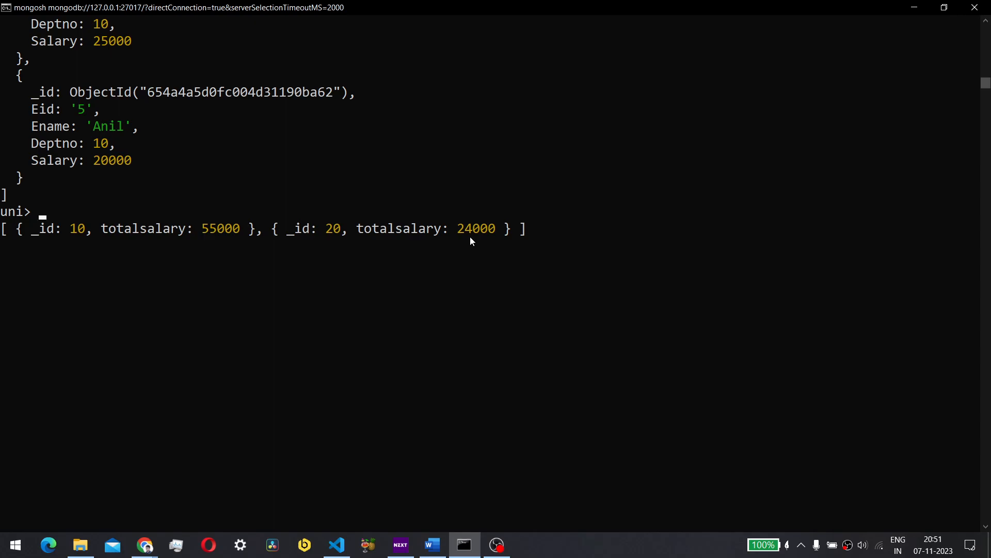
- Clear the shell with cls and edit the query to use $avg with field average_salary
scroll(up, 3)
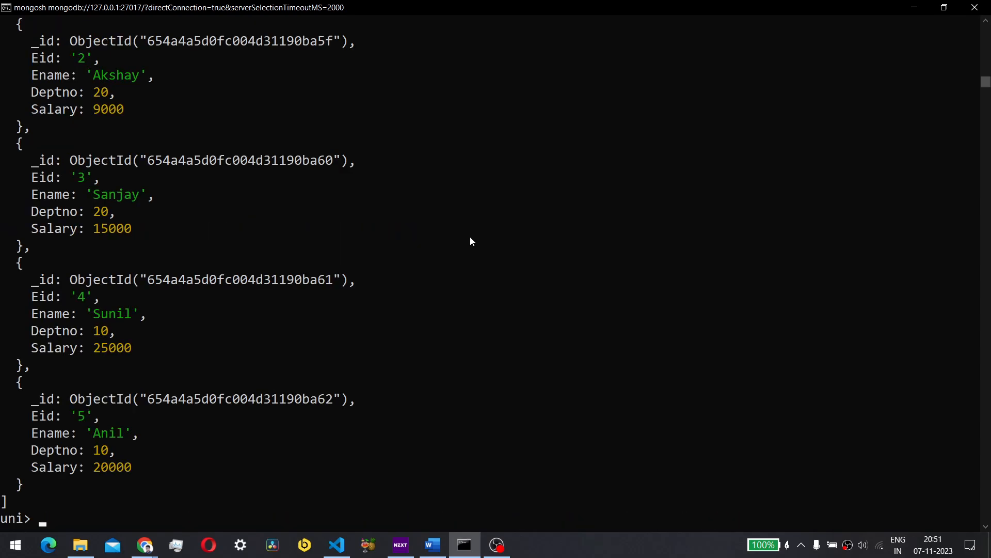
text(cls)
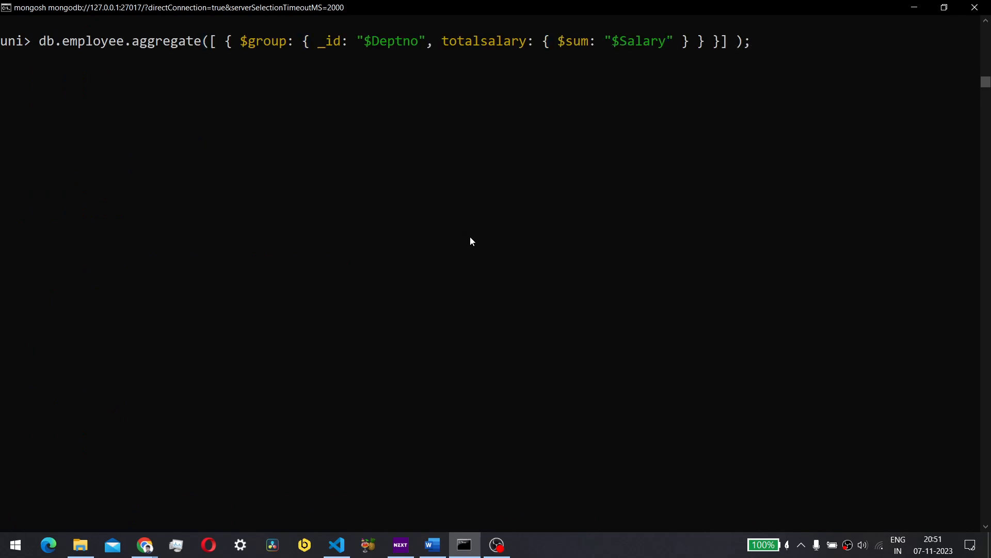
key(Backspace)
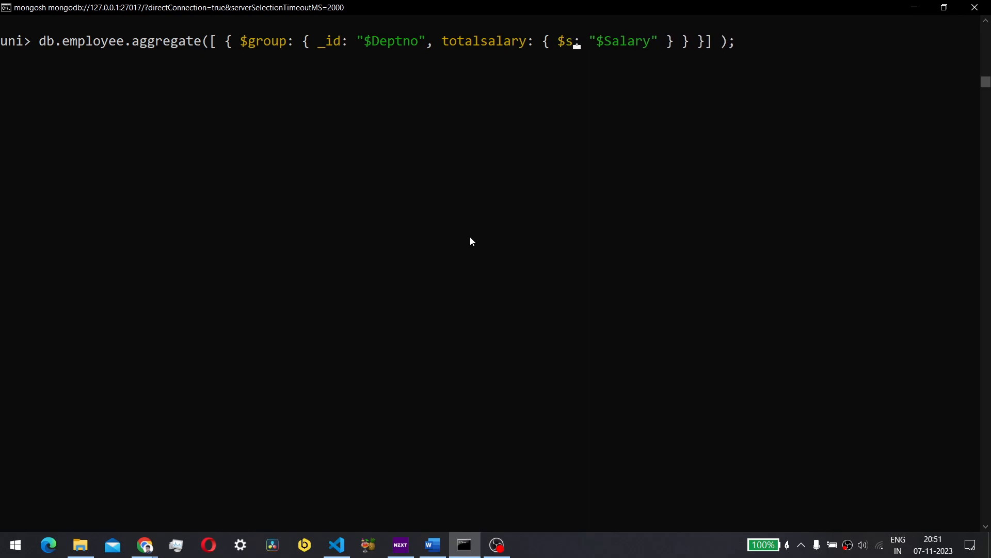
text(avg)
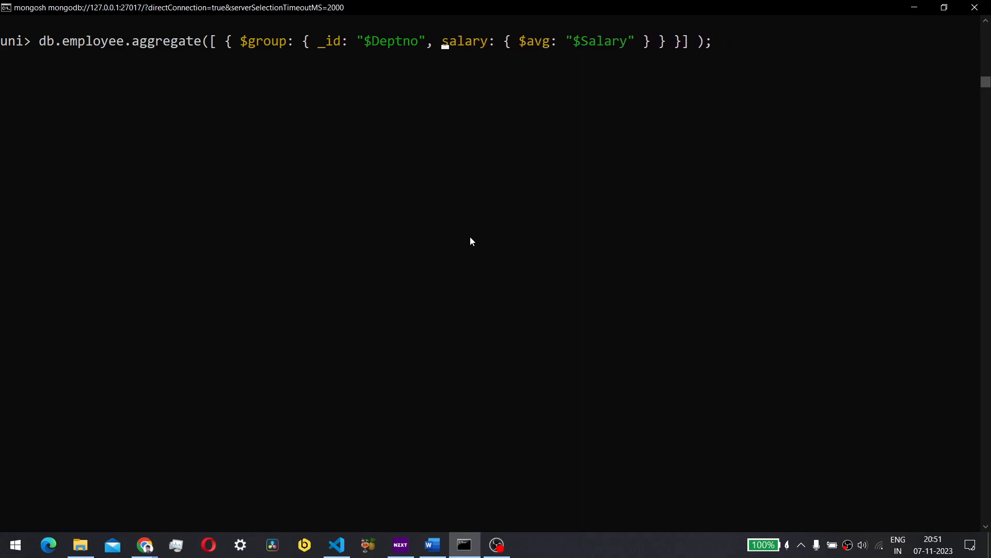
text(averg)
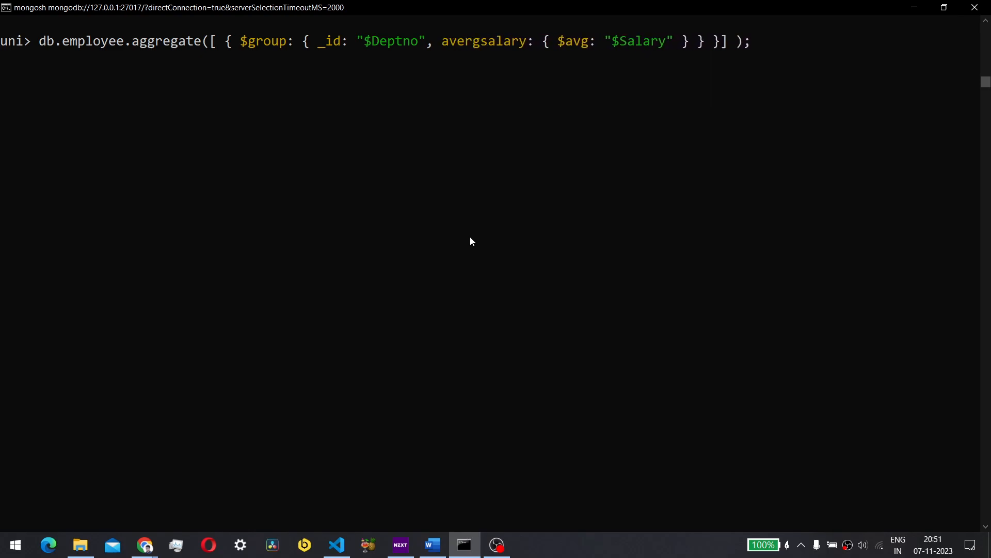
text(average_salary)
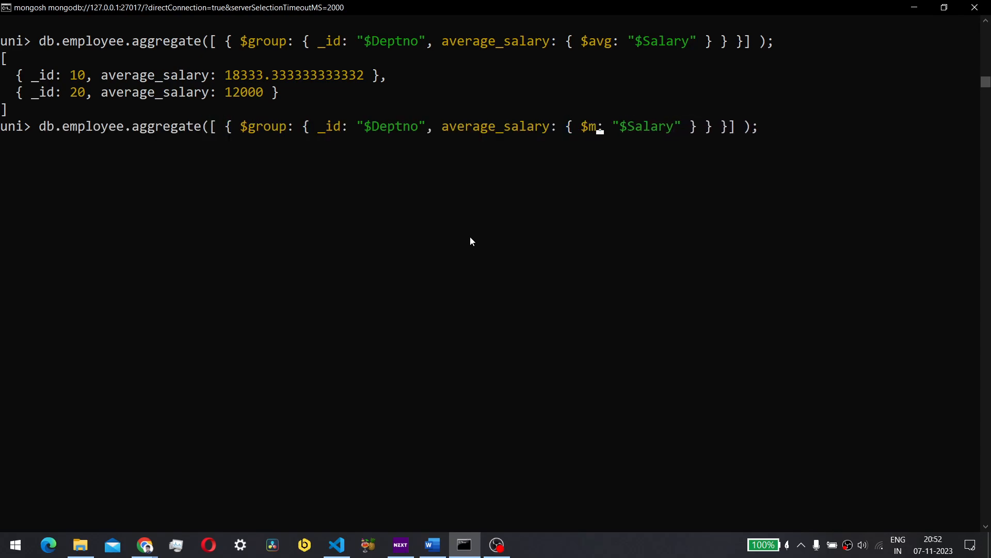
- Run the $max variant and rename its field to max_salary, returning 25000 and 15000
text(ax)
key(Return)
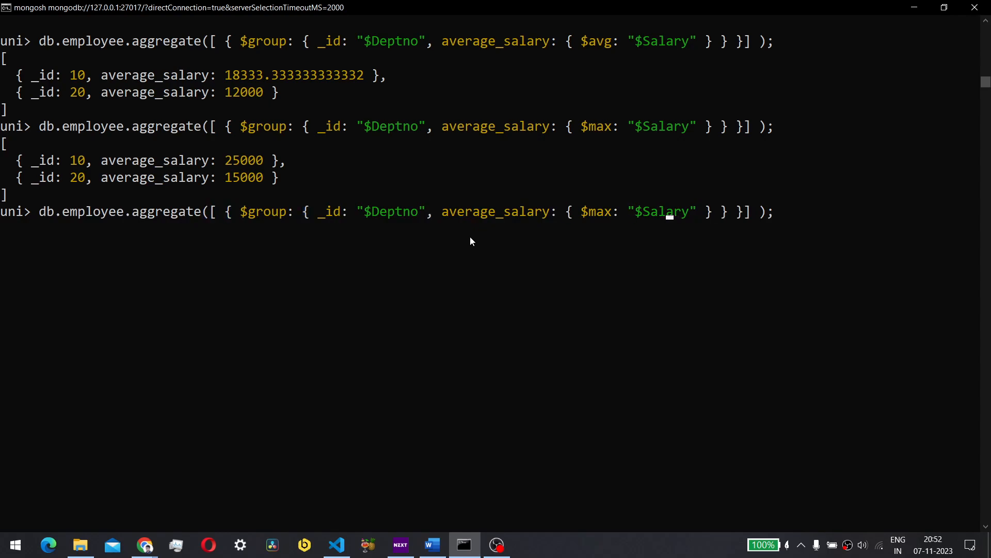
key(Backspace)
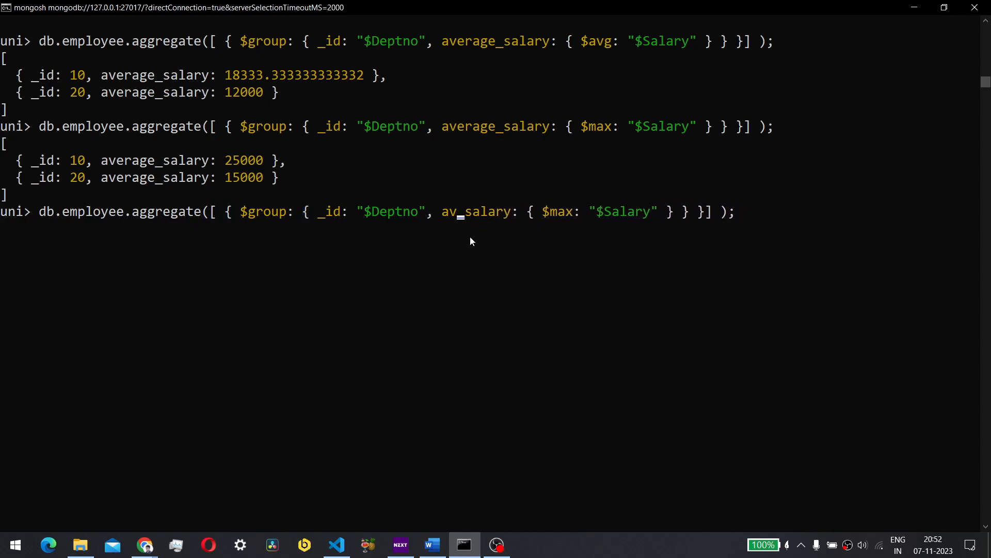
text(max)
key(Return)
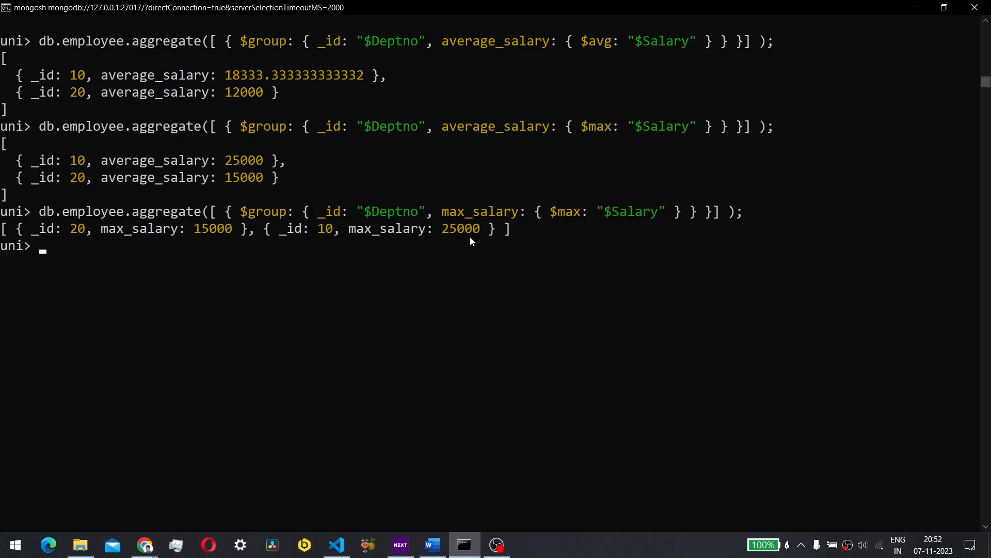
- Recall the query, switch to $min as min_salary and run it, returning 10000 and 9000
key(Up)
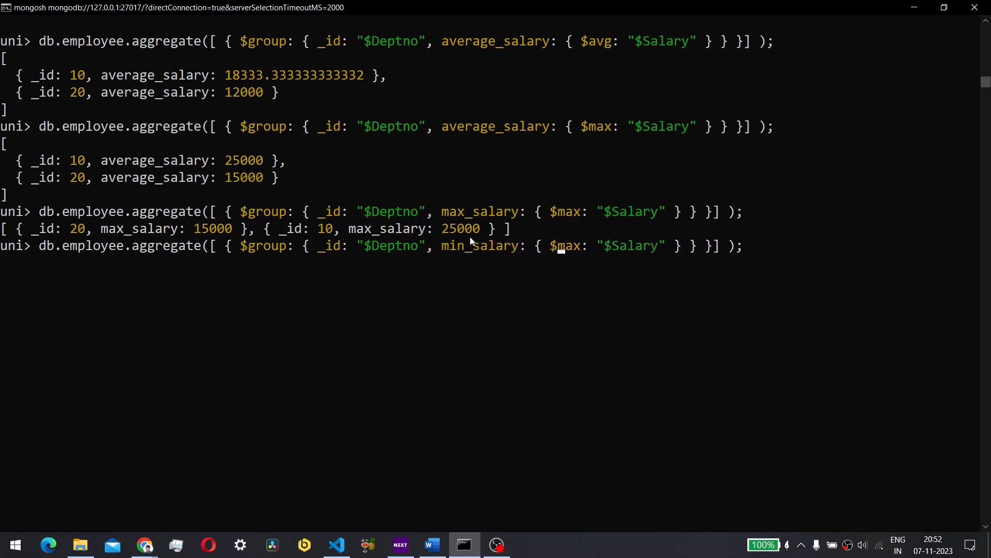
key(Backspace)
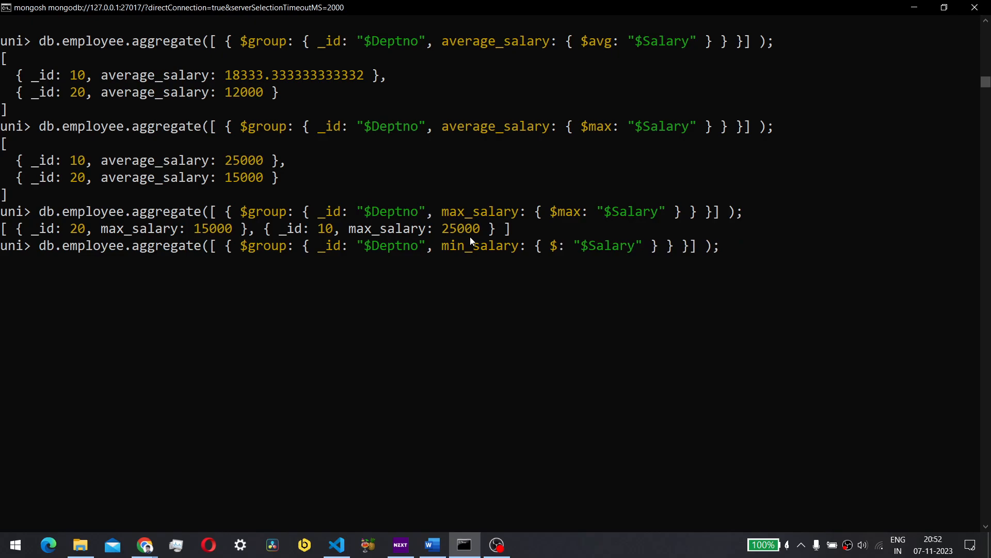
text(min)
key(Return)
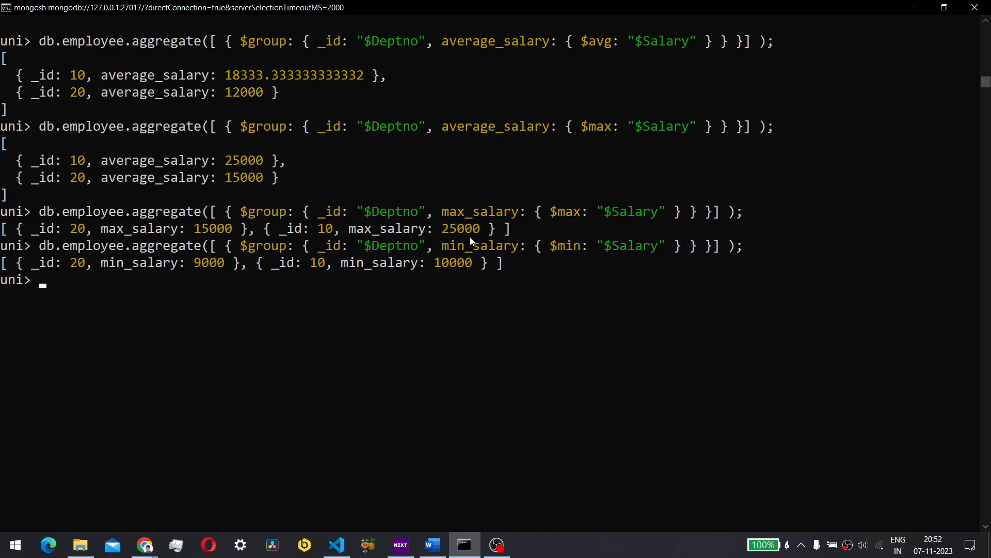